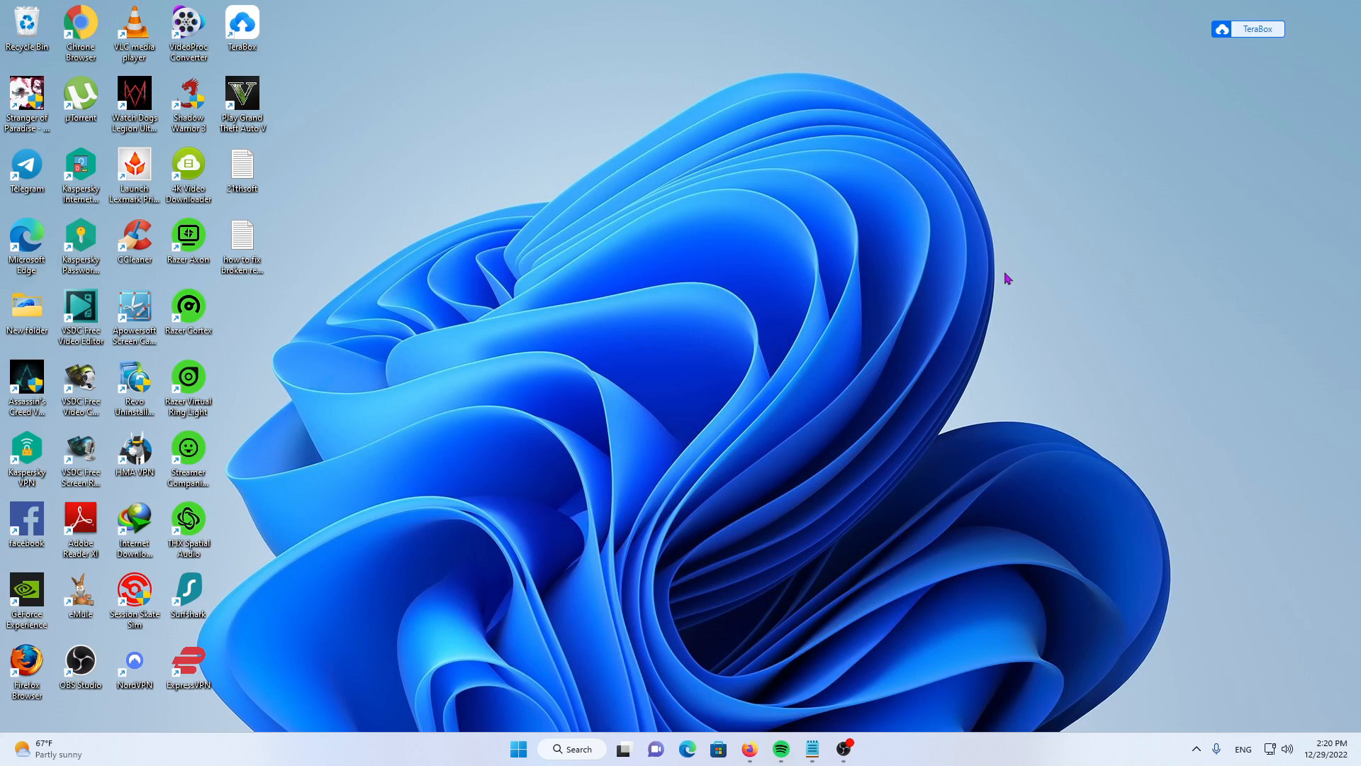
pyautogui.moveTo(1020, 265)
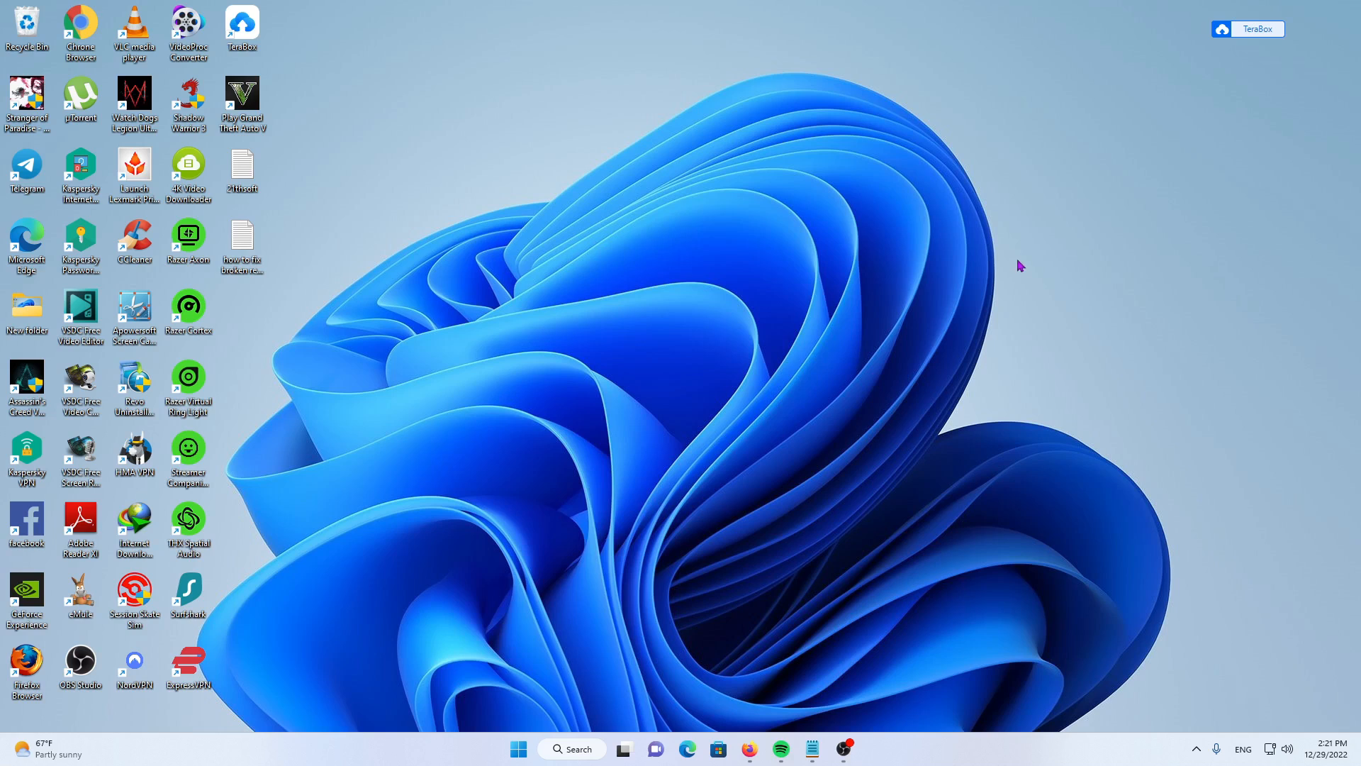
pyautogui.moveTo(519, 748)
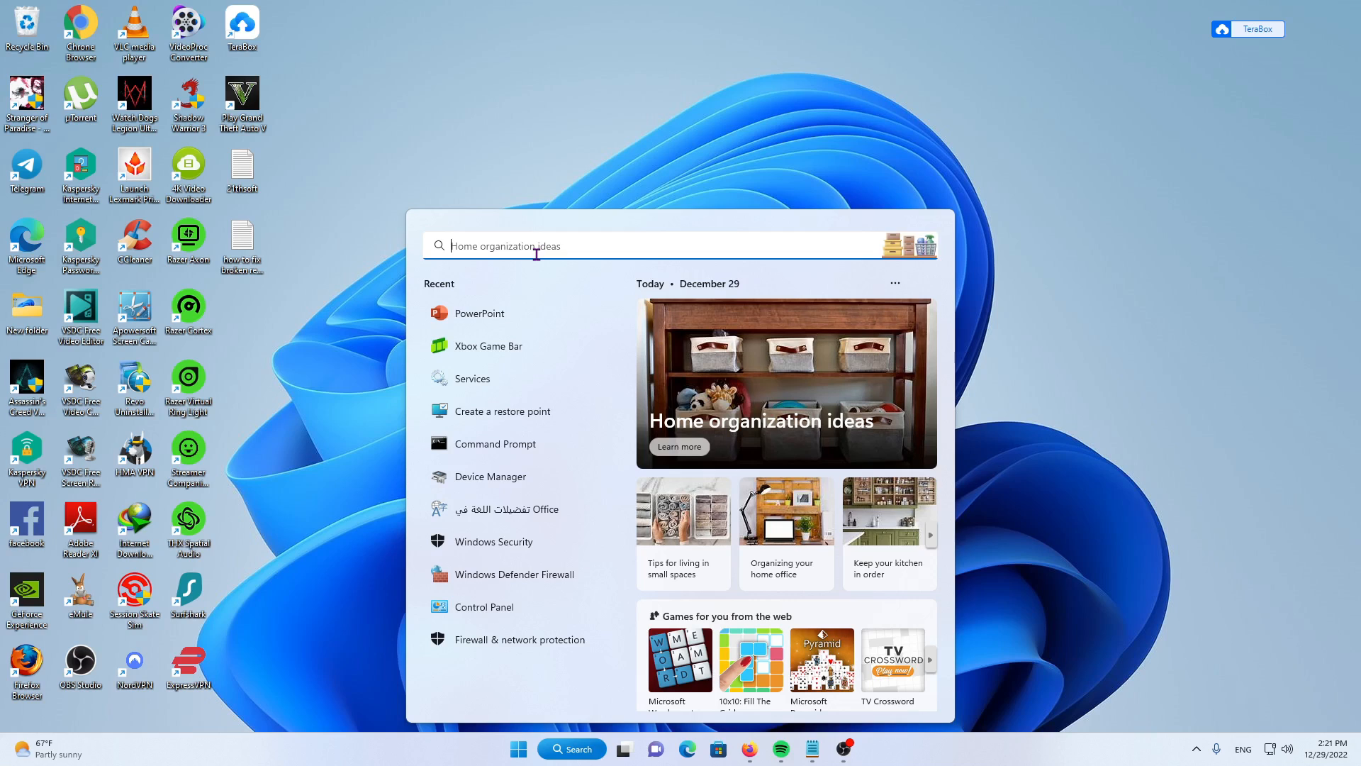
# Search for cmd and launch Command Prompt as administrator
pyautogui.write('cmd')
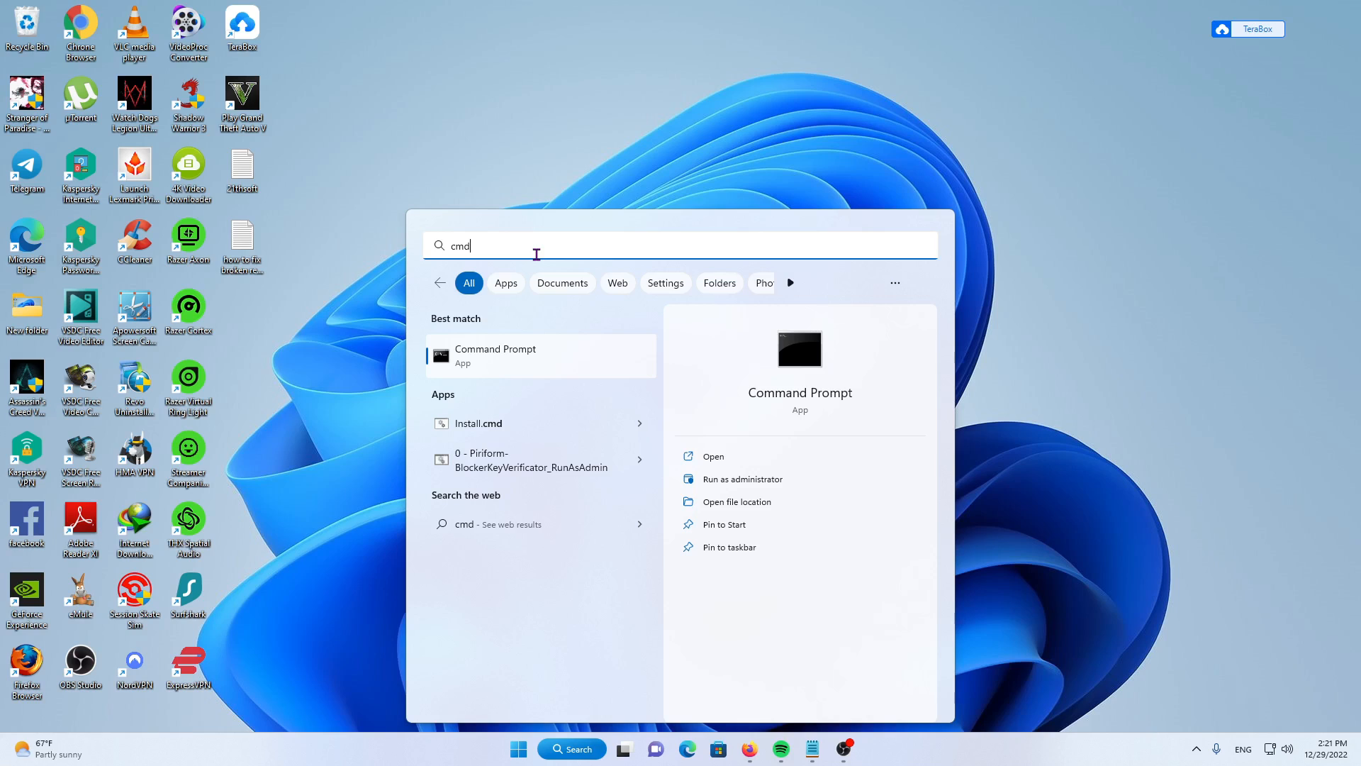
pyautogui.moveTo(534, 370)
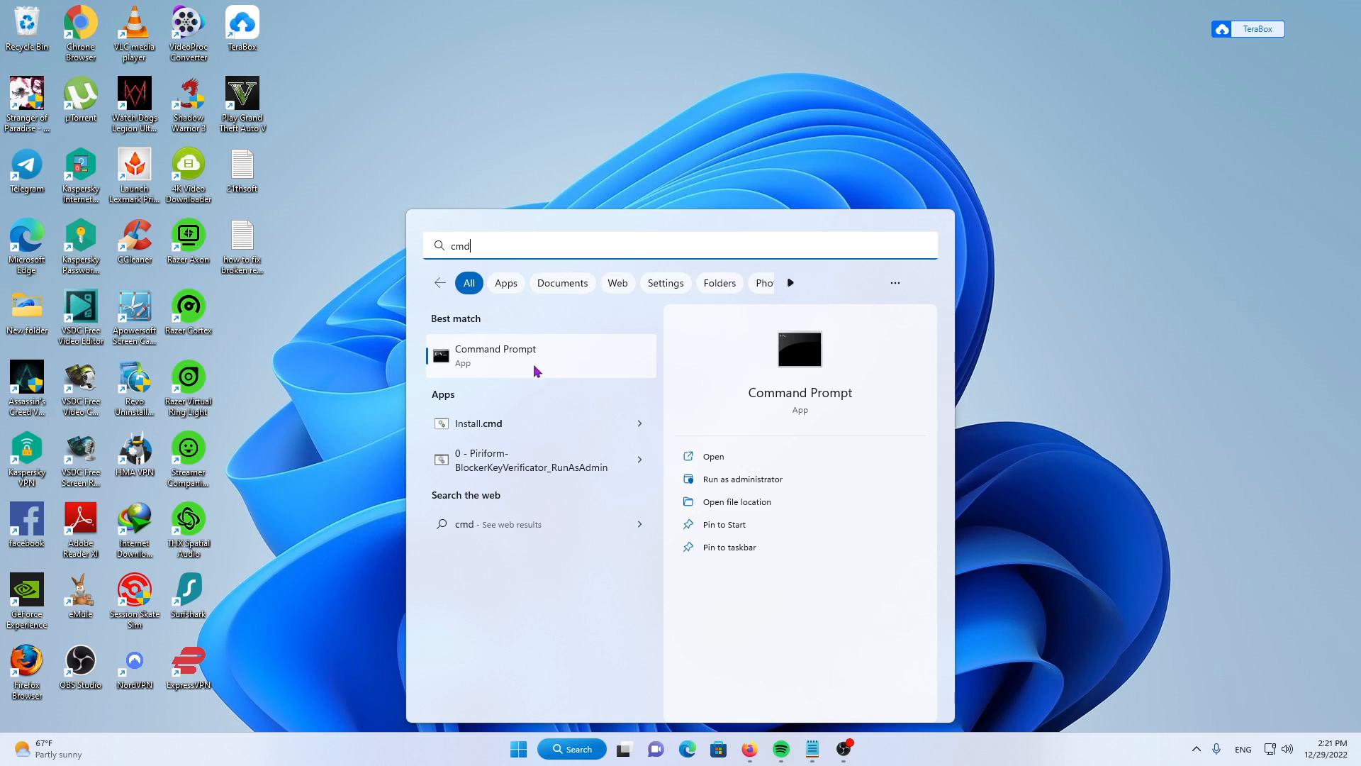
pyautogui.click(744, 478)
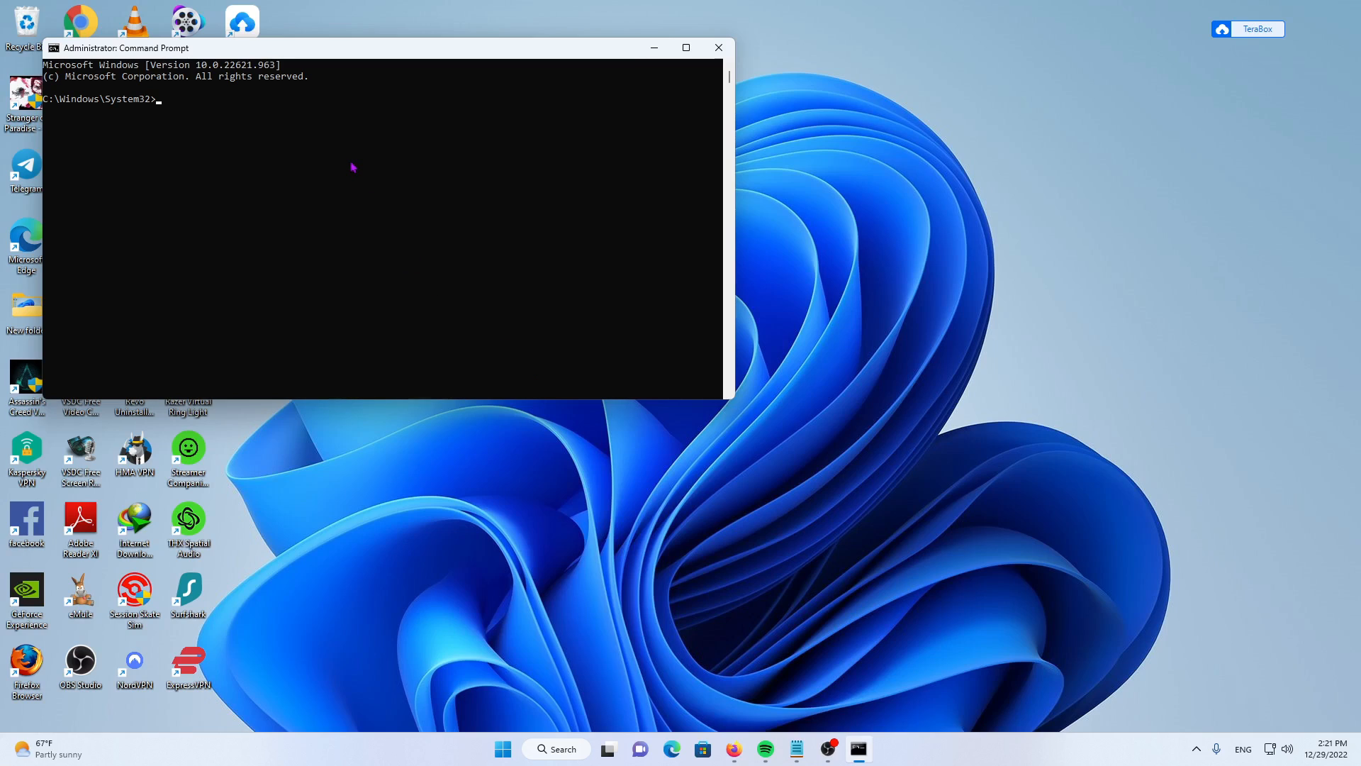
# Enter sfc /scannow at the admin prompt, then close the Command Prompt window
pyautogui.write('s')
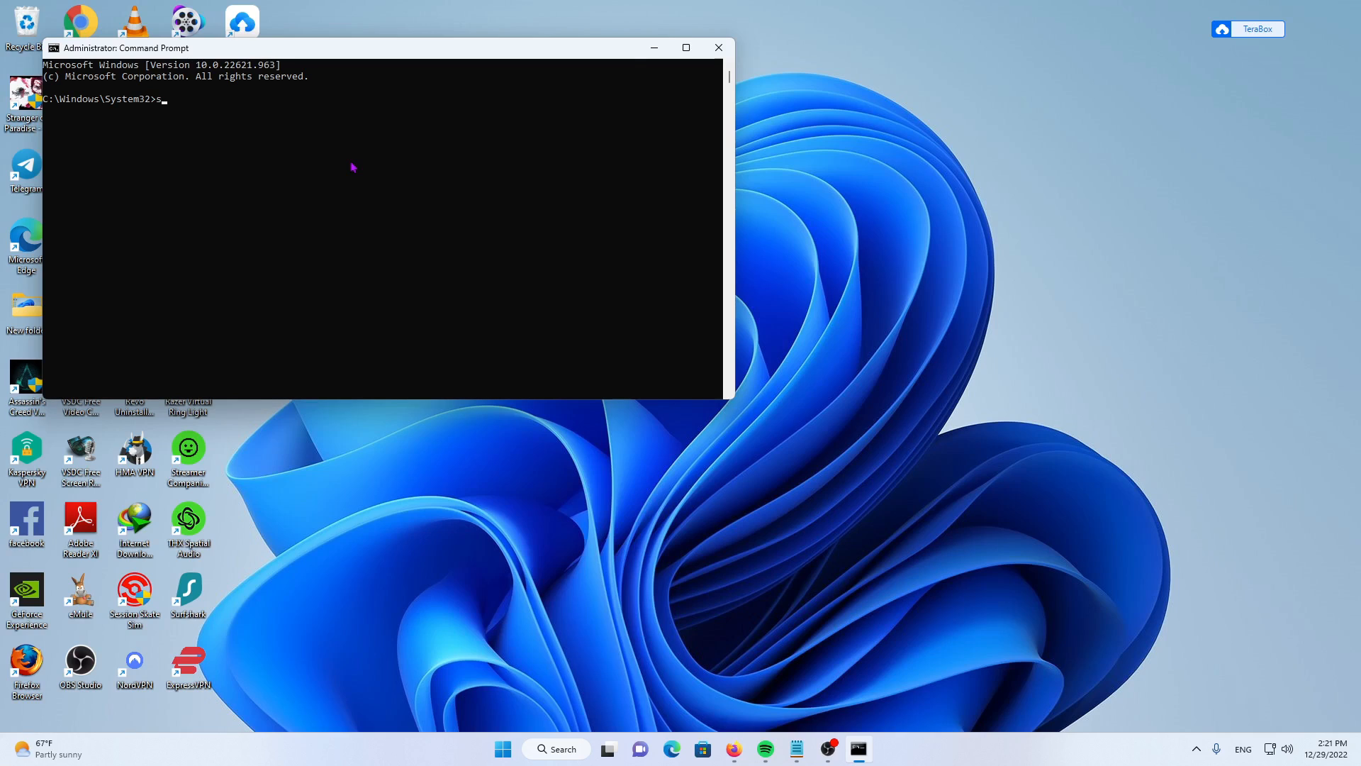
pyautogui.write('fc')
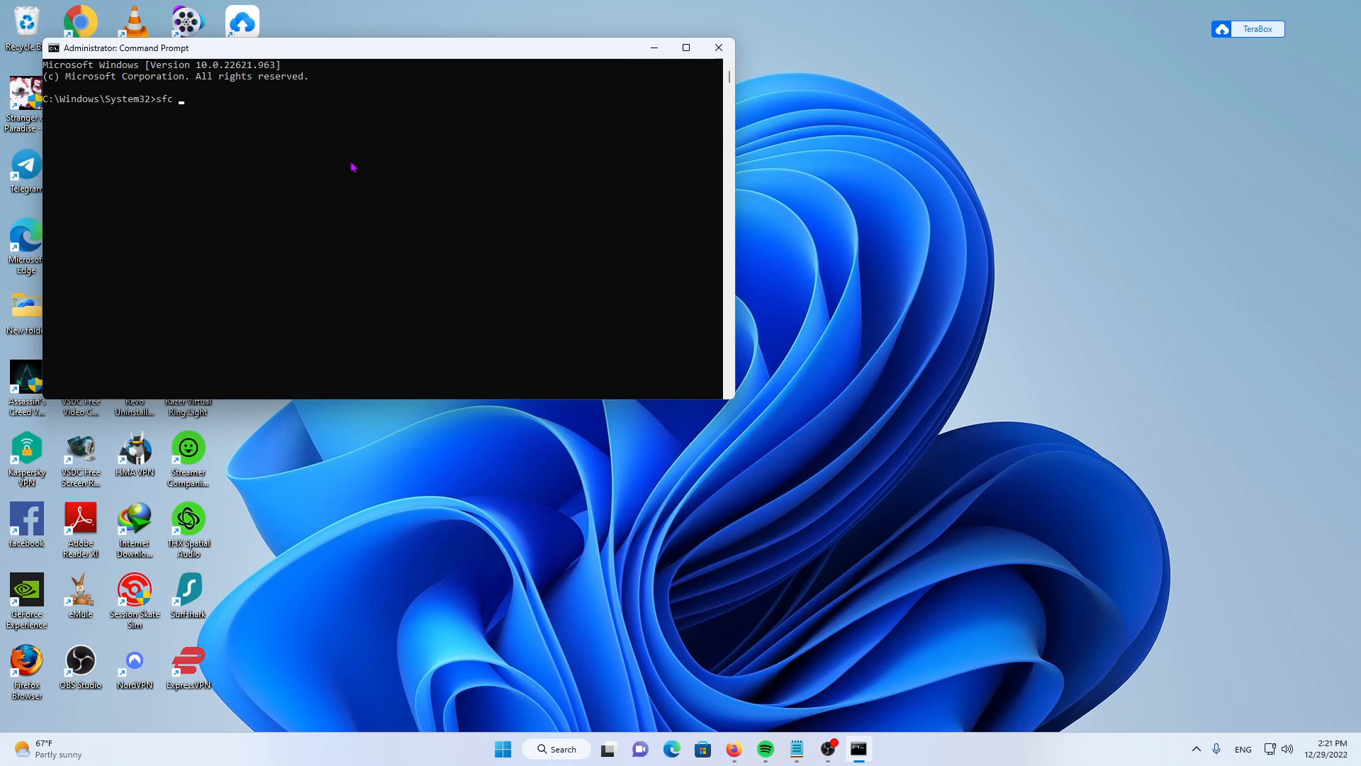
pyautogui.write('/sca')
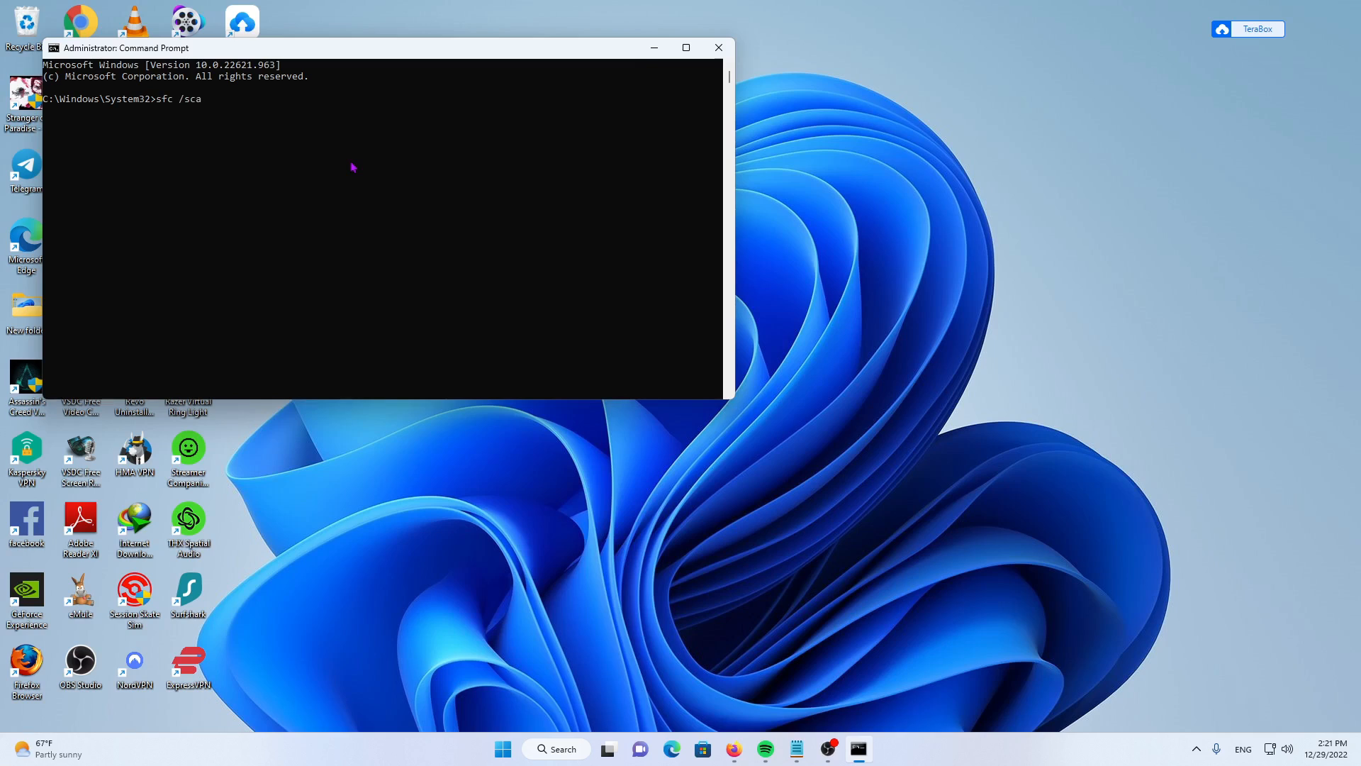
pyautogui.write('n')
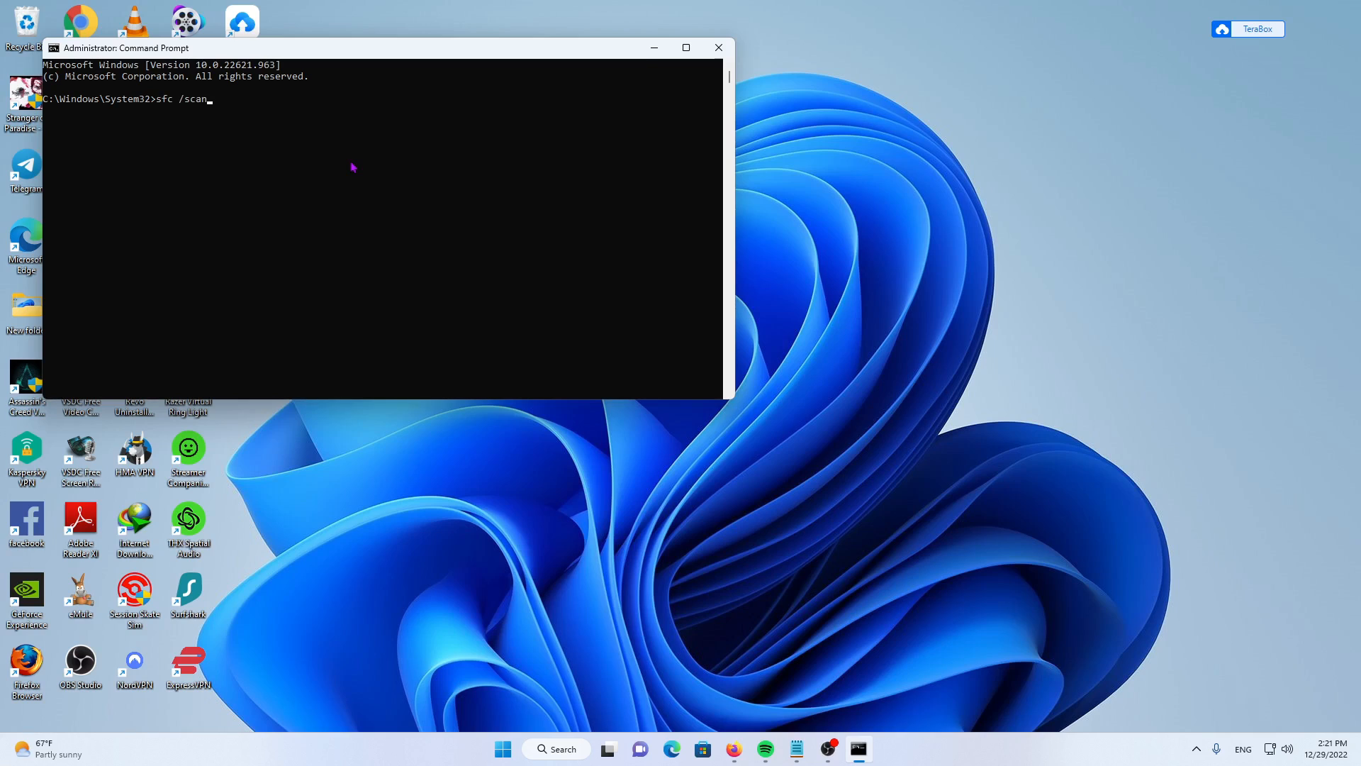
pyautogui.write('now')
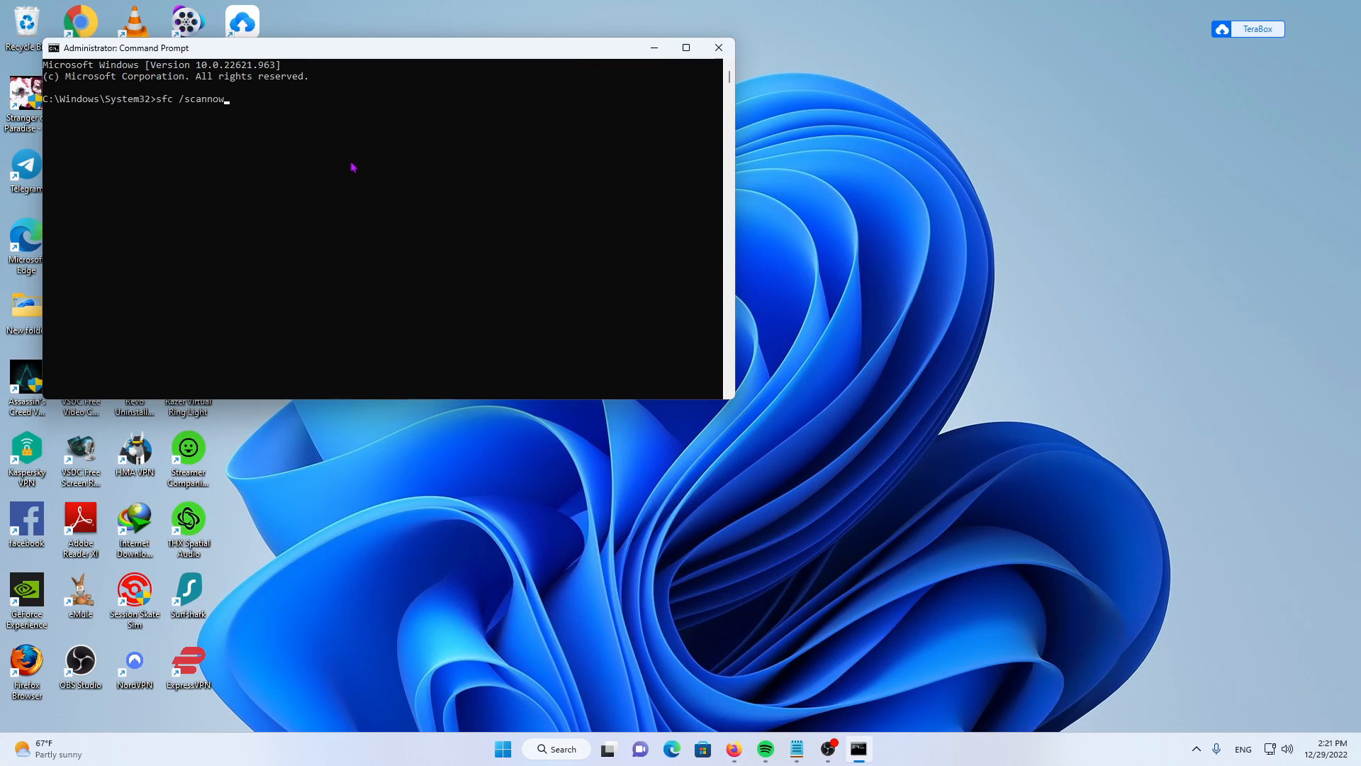
pyautogui.click(718, 49)
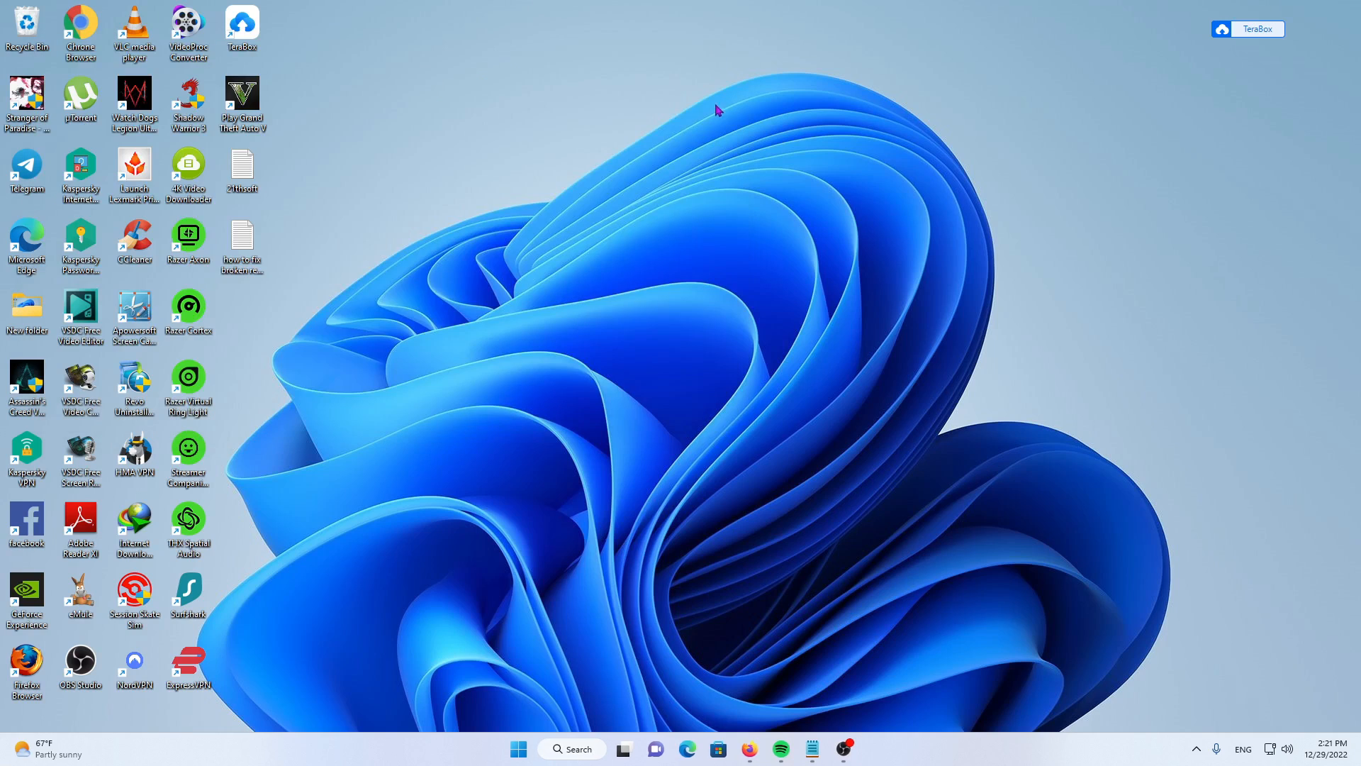
pyautogui.moveTo(686, 119)
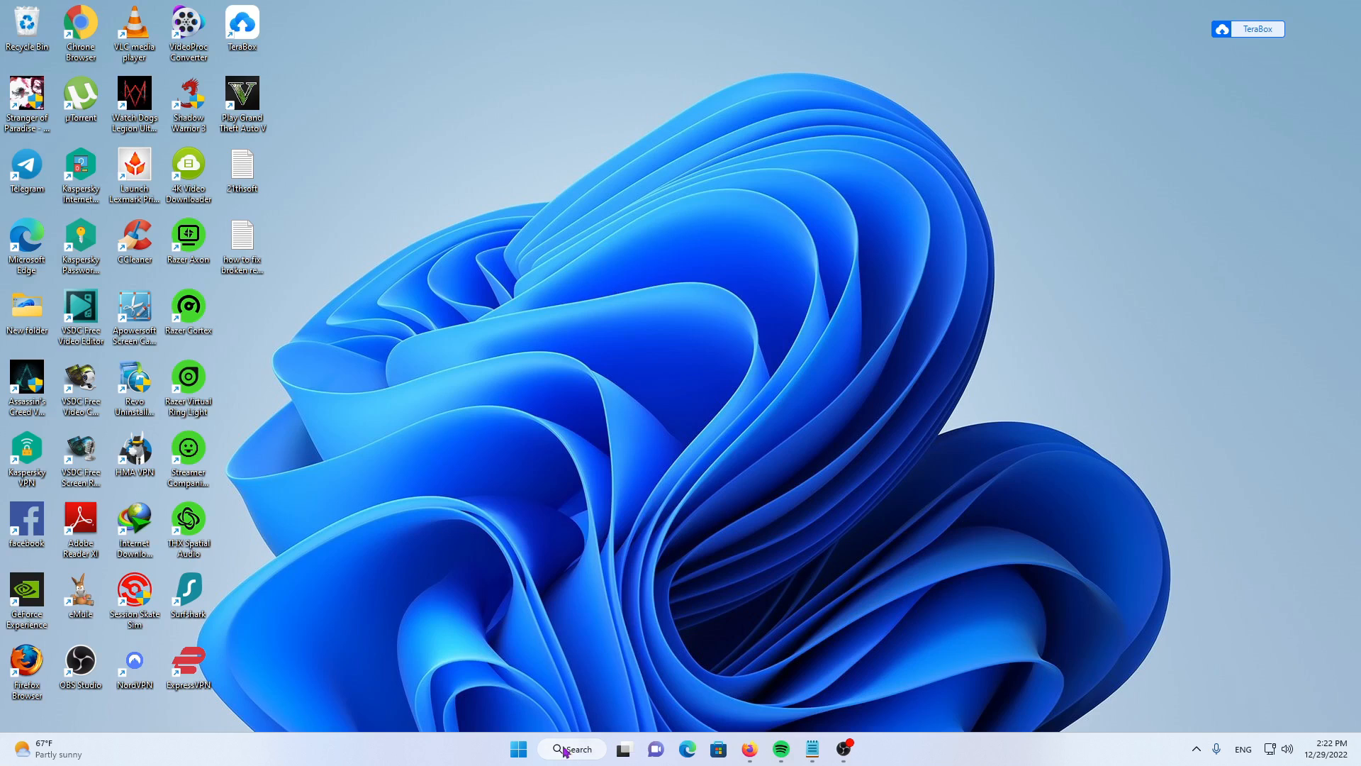
# Search for cmd again and launch a fresh administrator Command Prompt
pyautogui.click(571, 748)
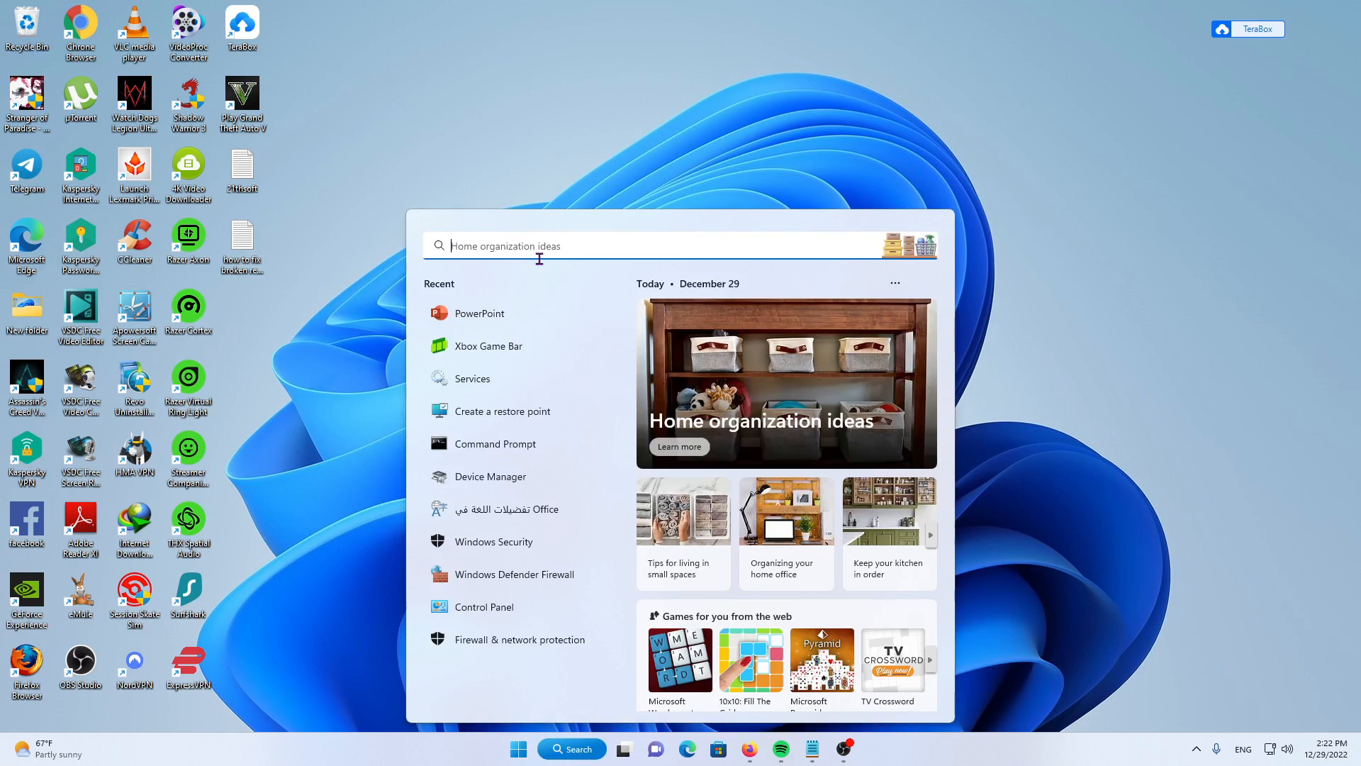
pyautogui.write('cmd')
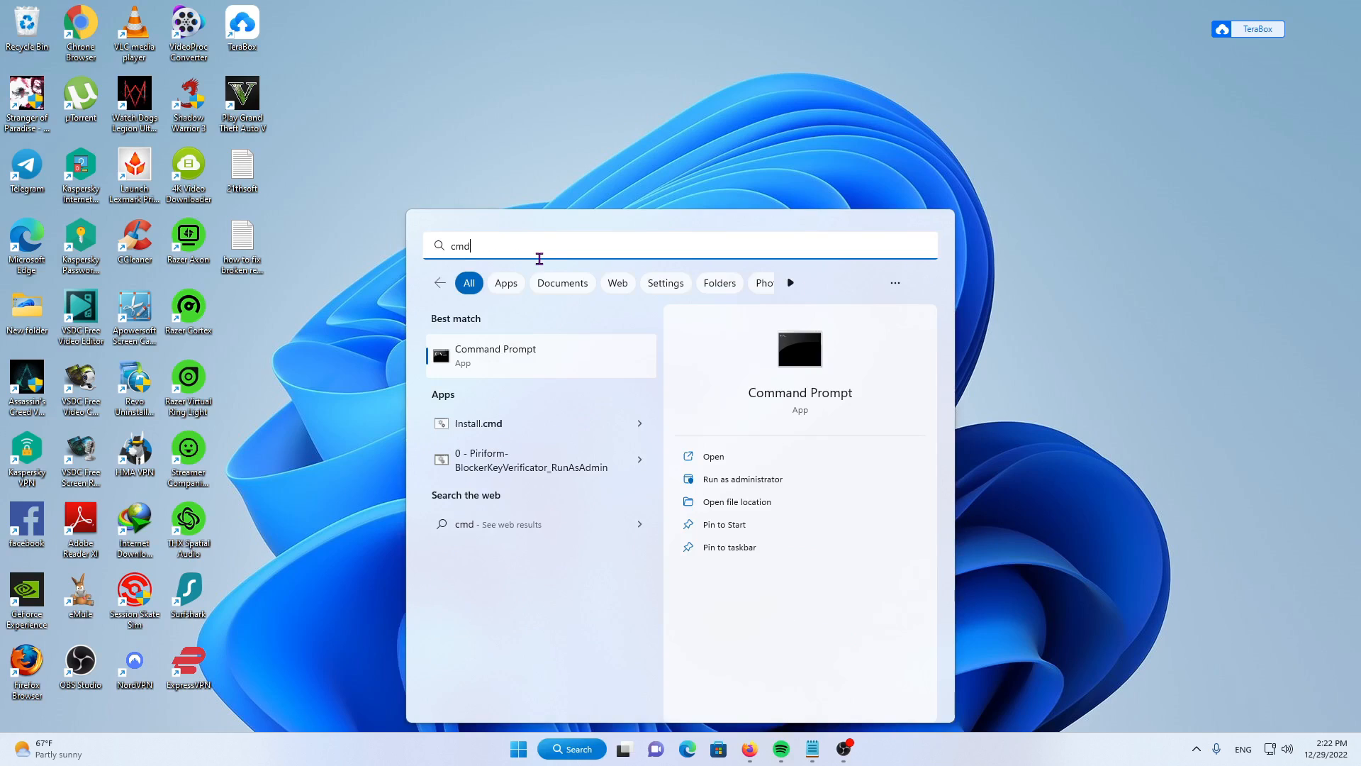
pyautogui.click(742, 478)
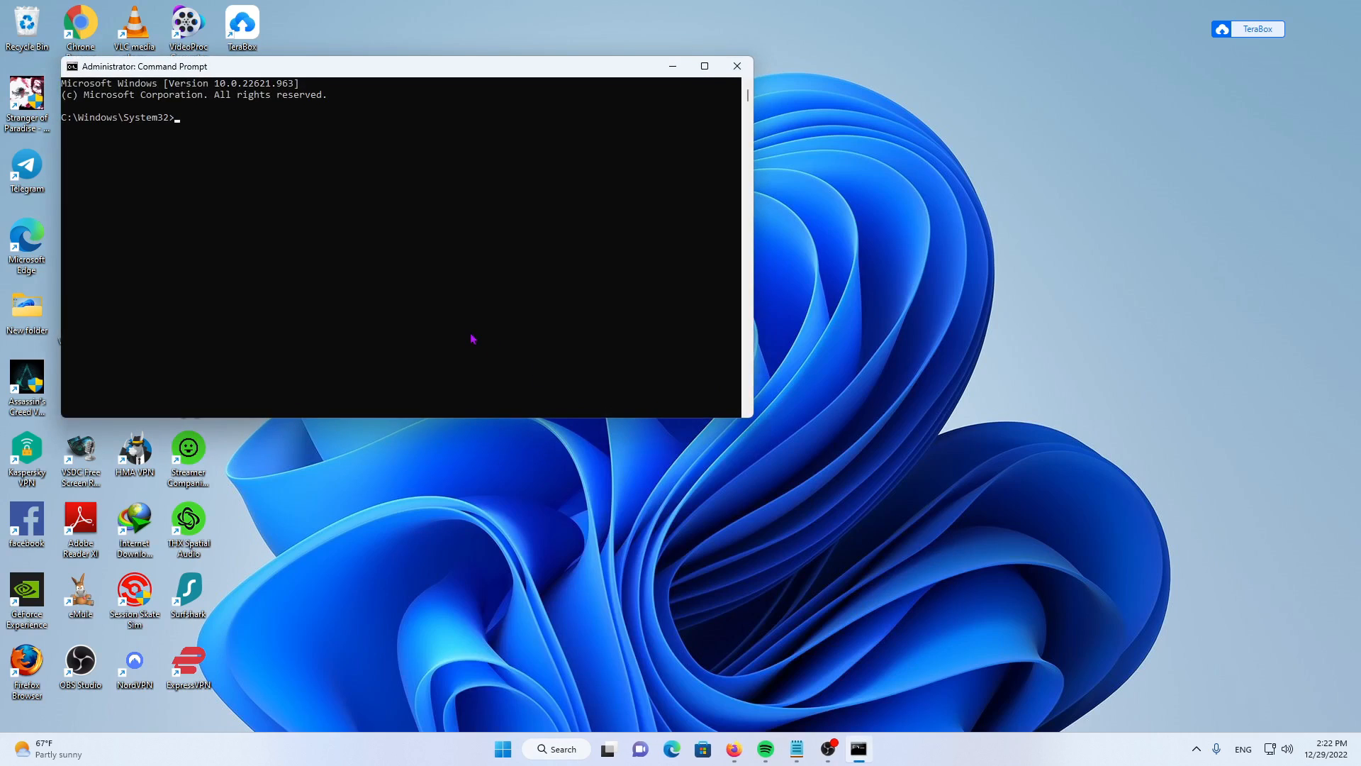
# Enter dism.exe /online /cleanup-image /restorehealth at the prompt, then close the console
pyautogui.write('di')
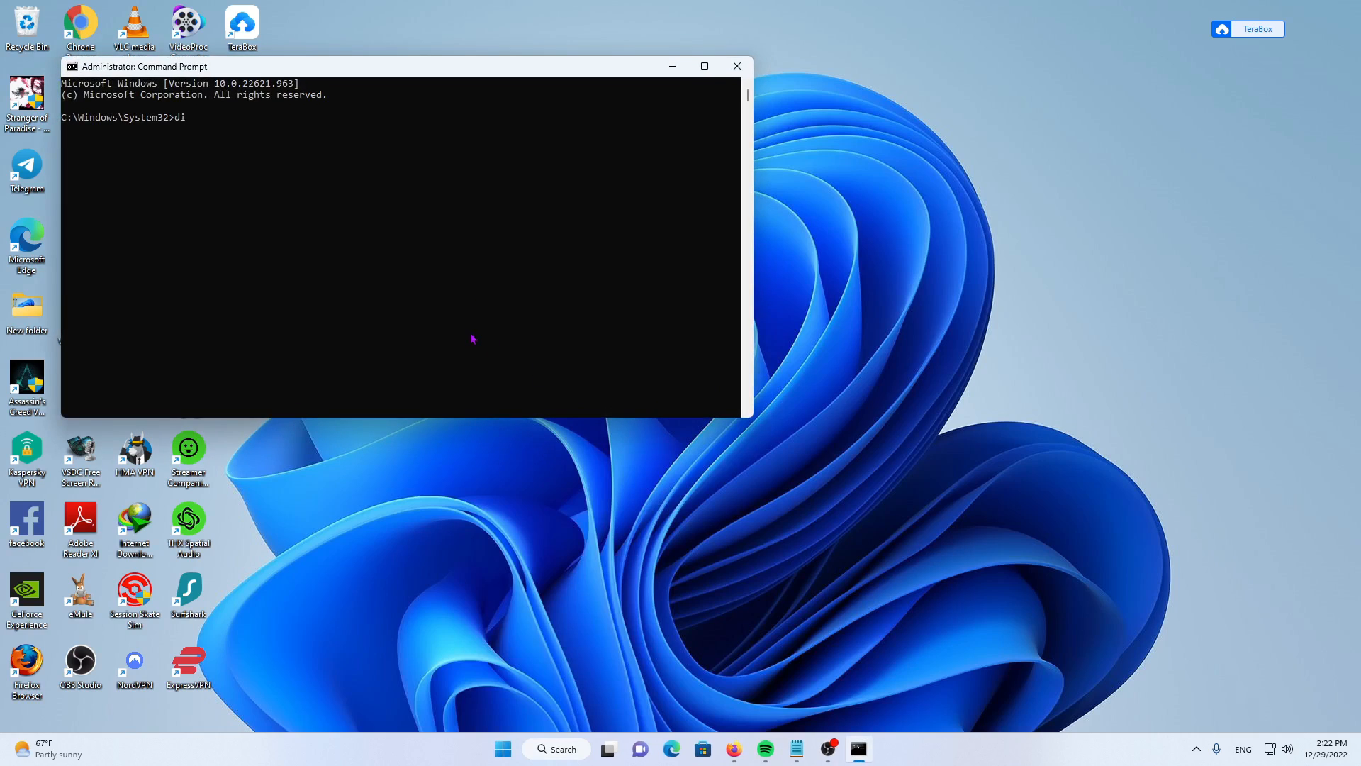
pyautogui.write('sm')
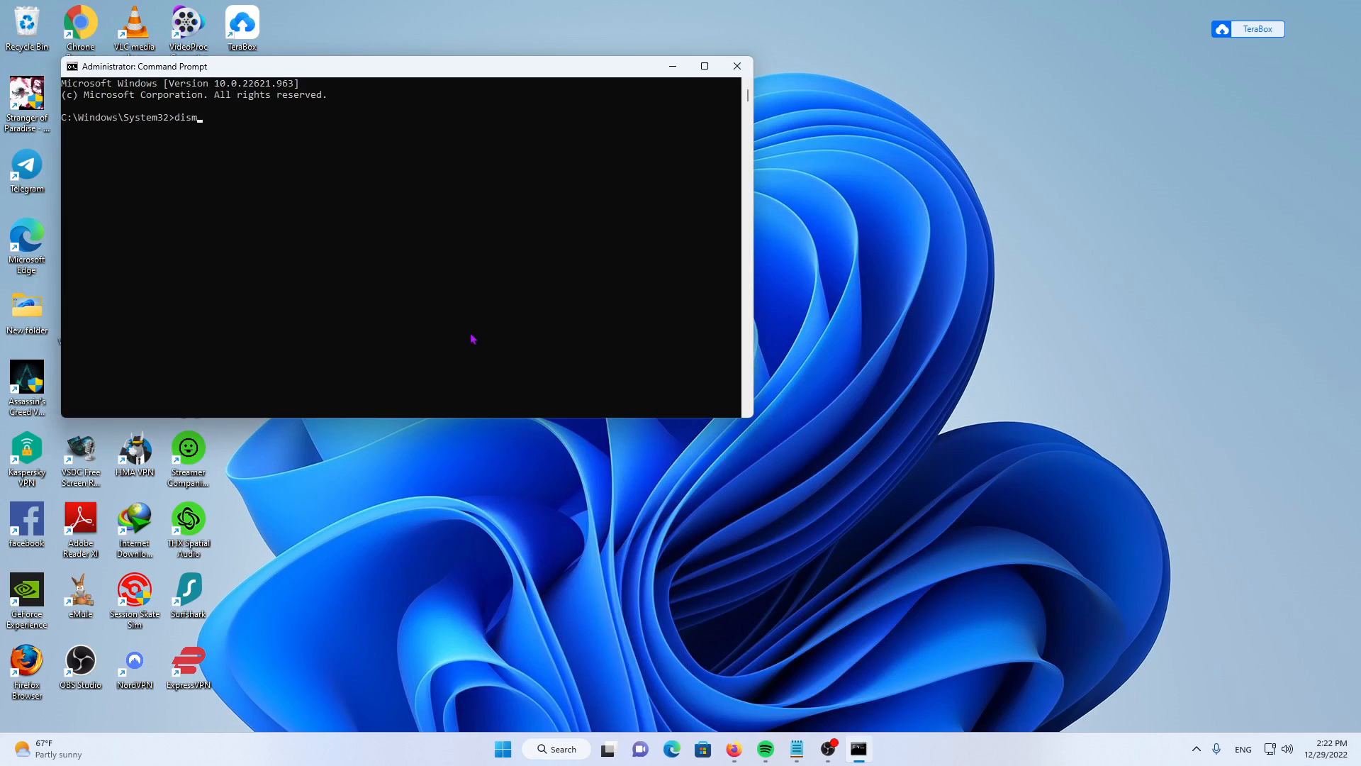
pyautogui.write('exe')
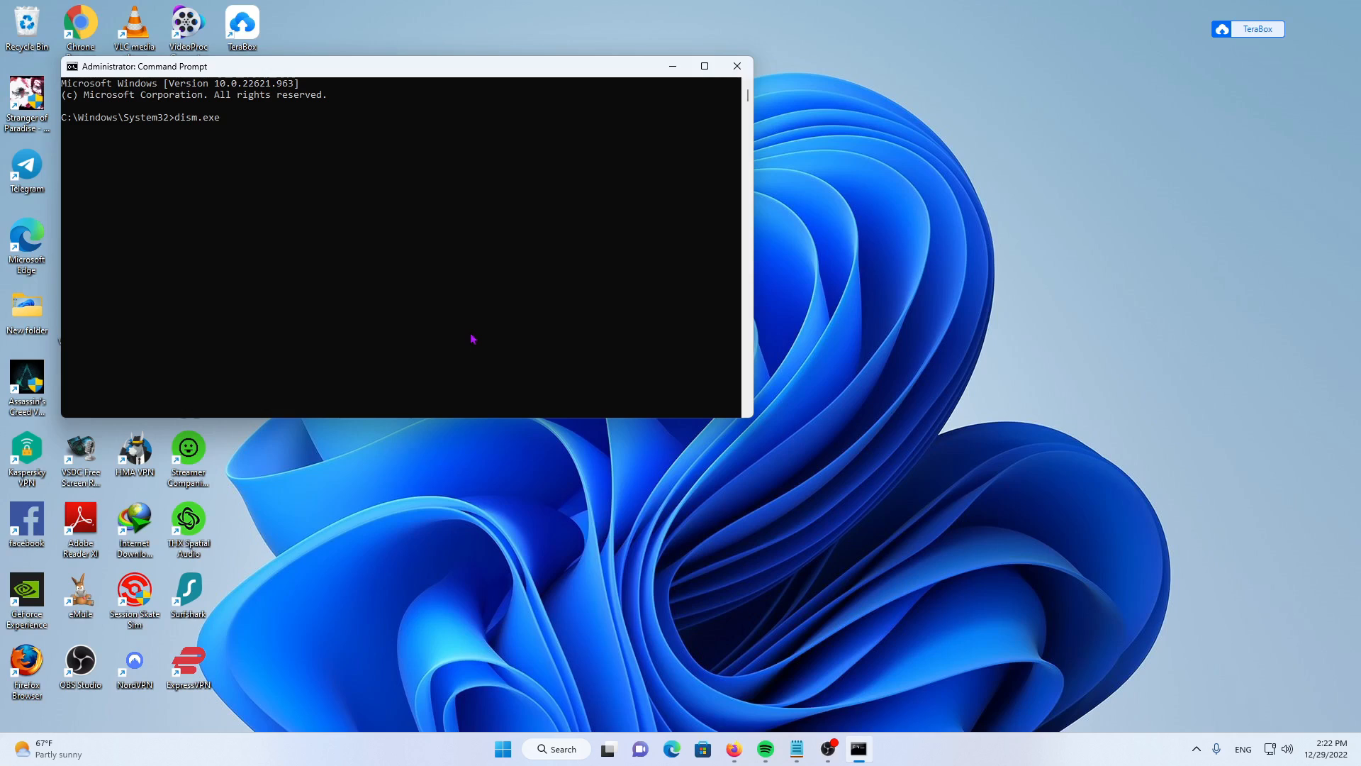
pyautogui.write('/o')
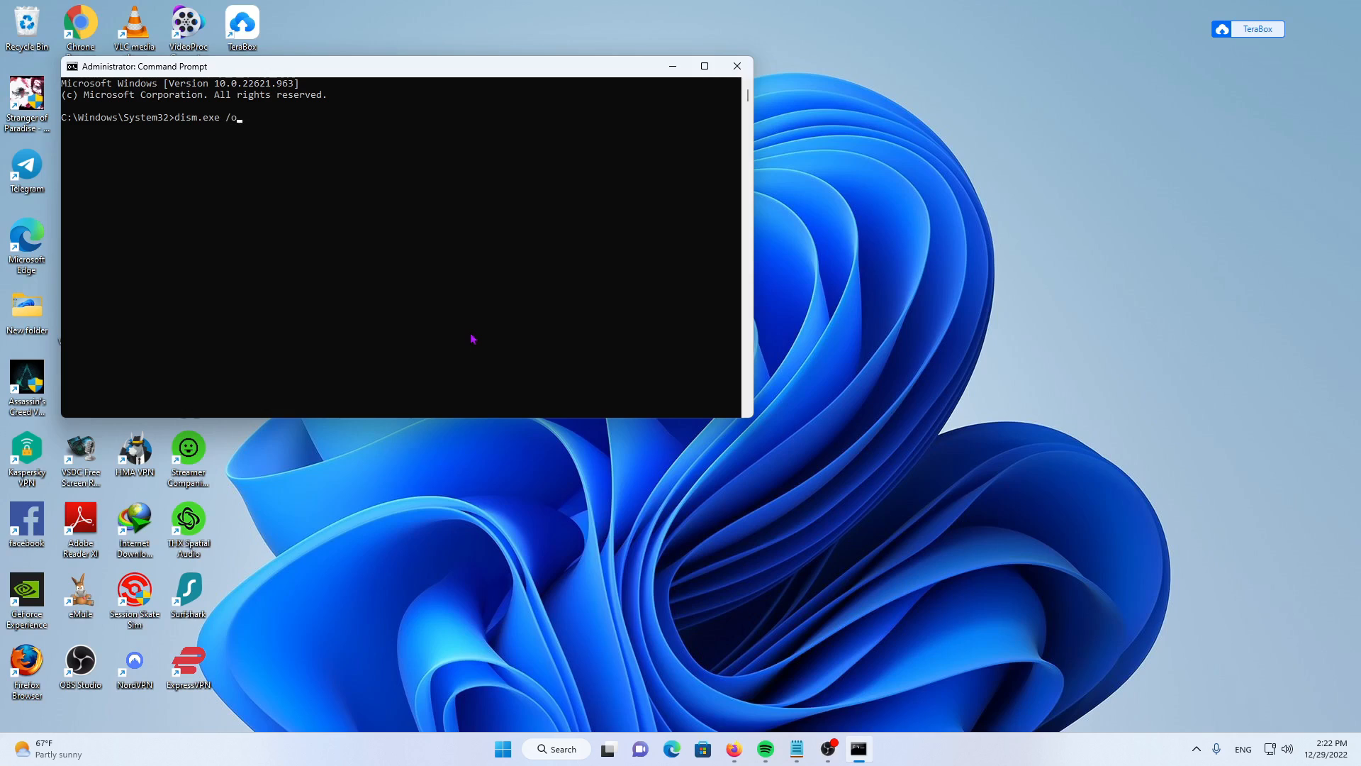
pyautogui.write('nlin')
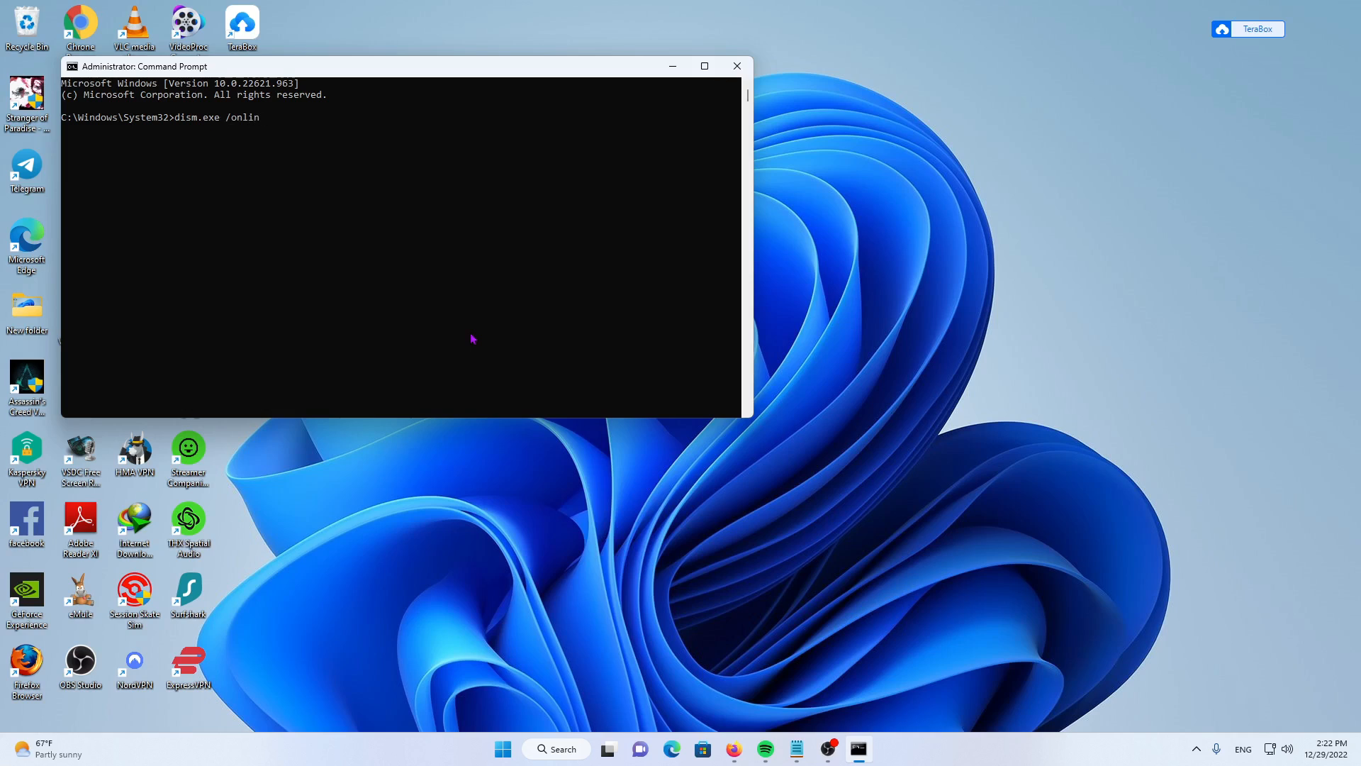
pyautogui.write('e')
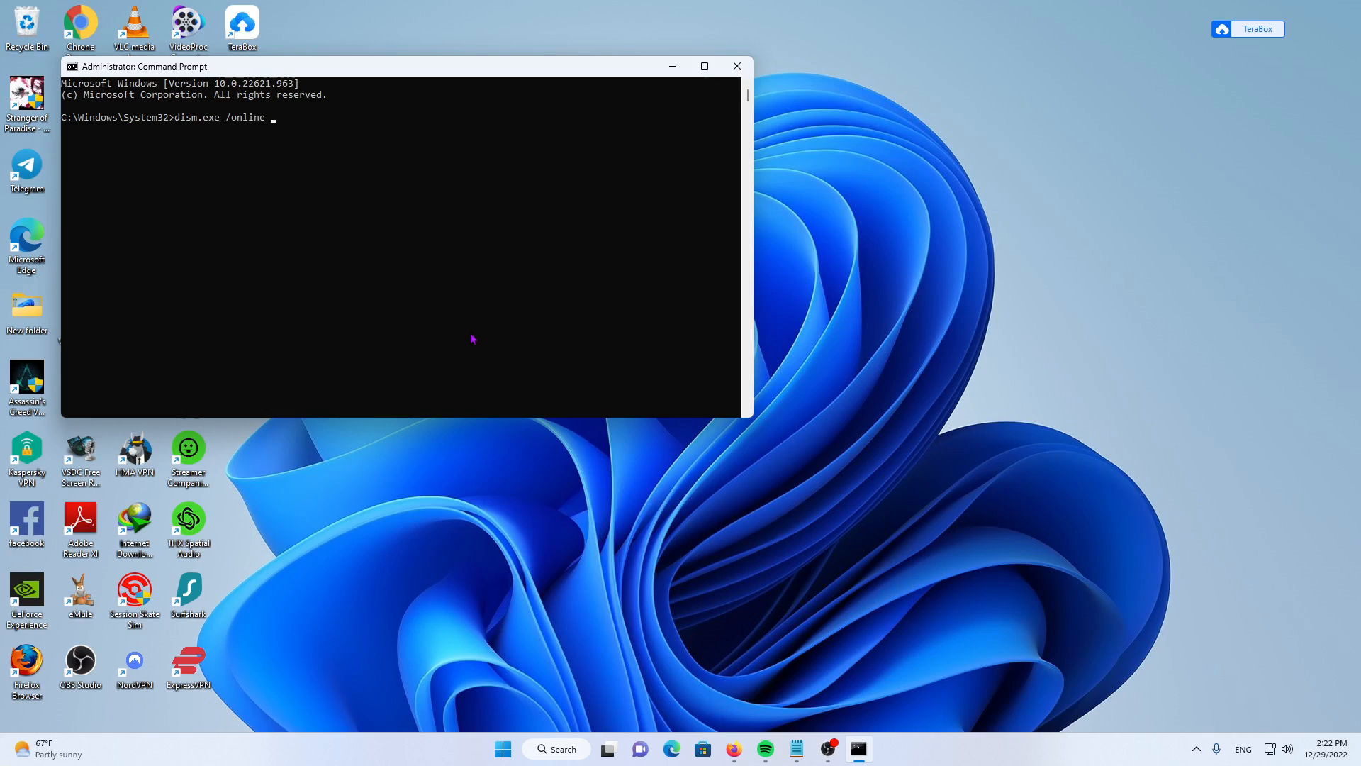
pyautogui.write('/cle')
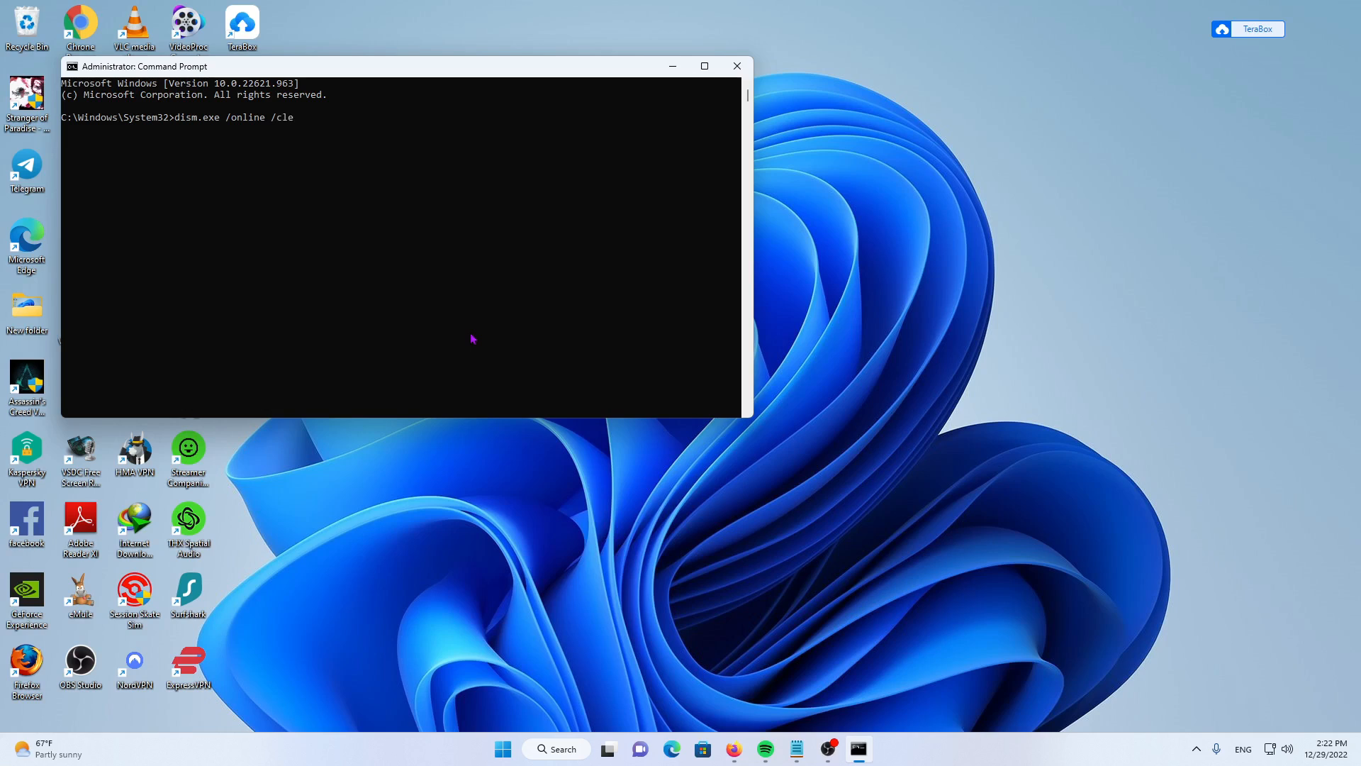
pyautogui.write('an')
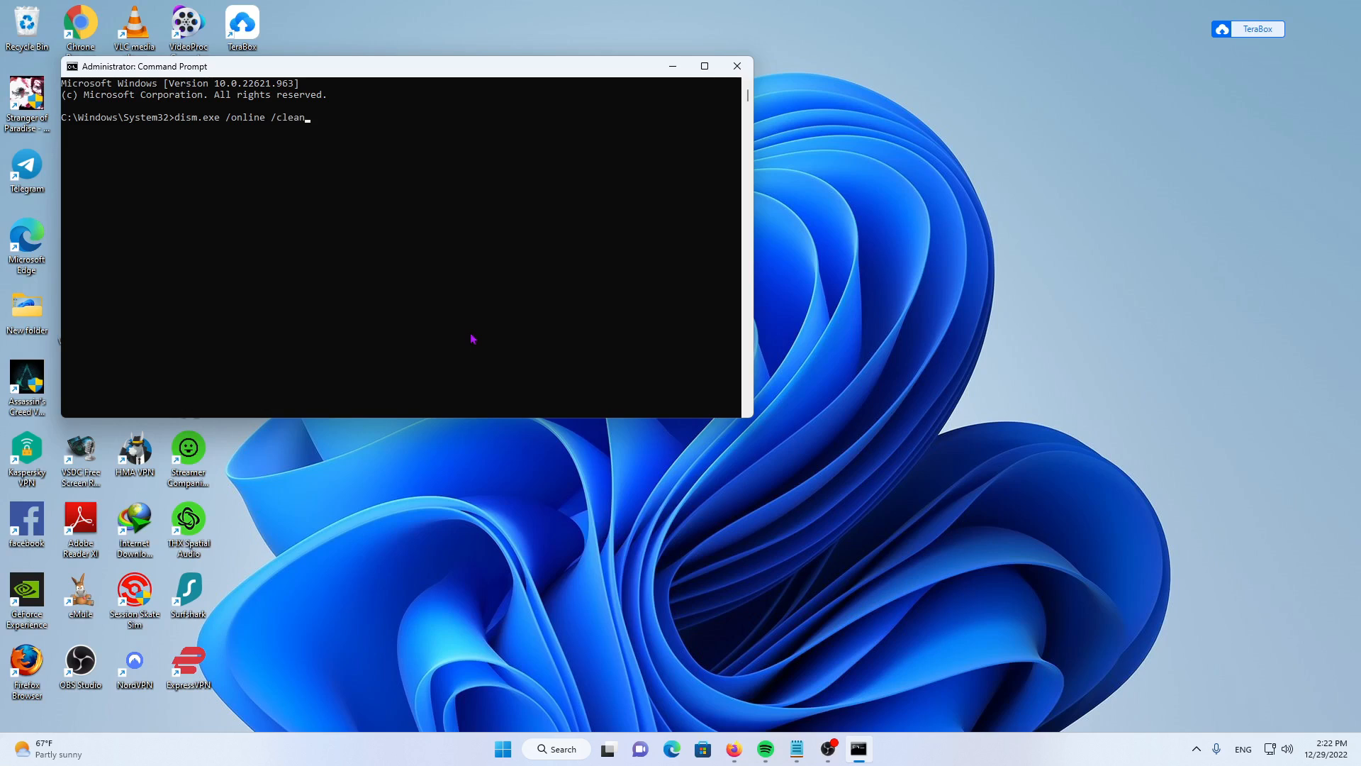
pyautogui.write('up-')
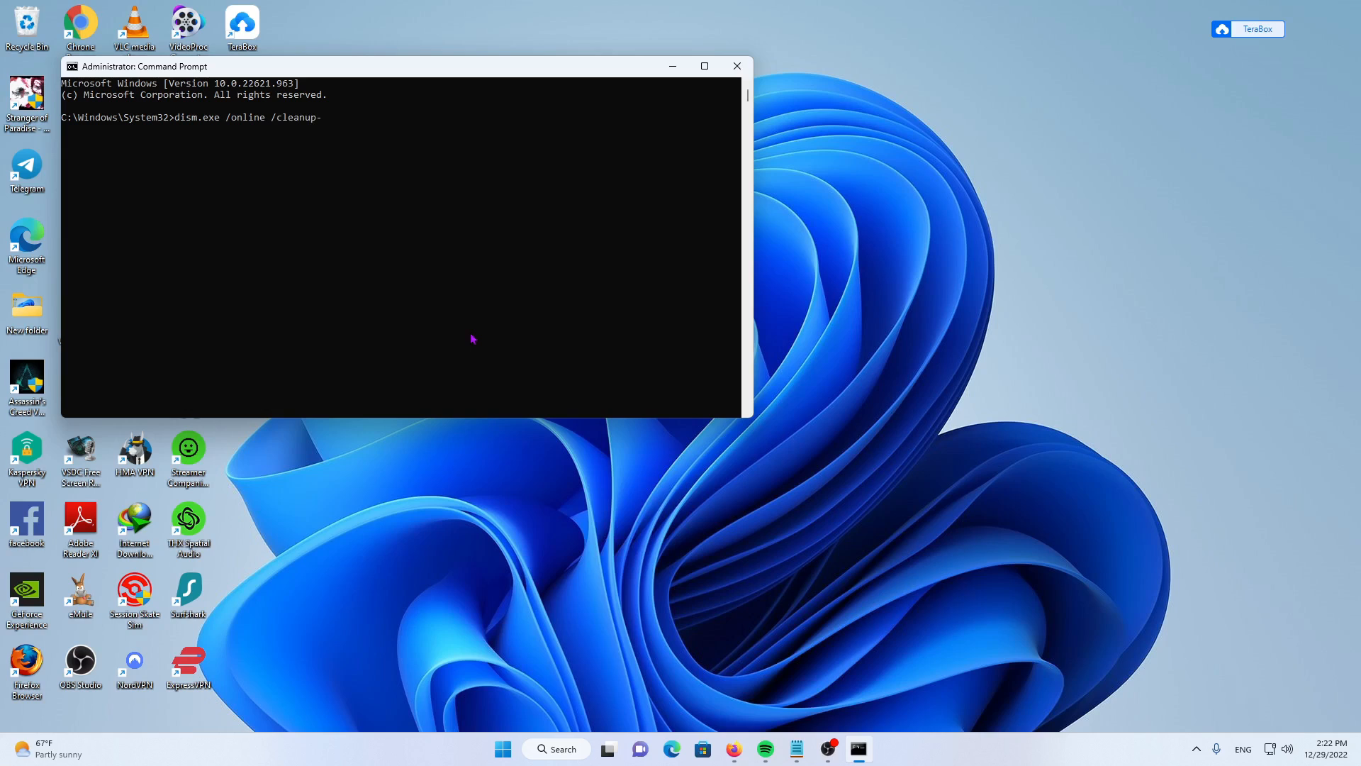
pyautogui.write('imag')
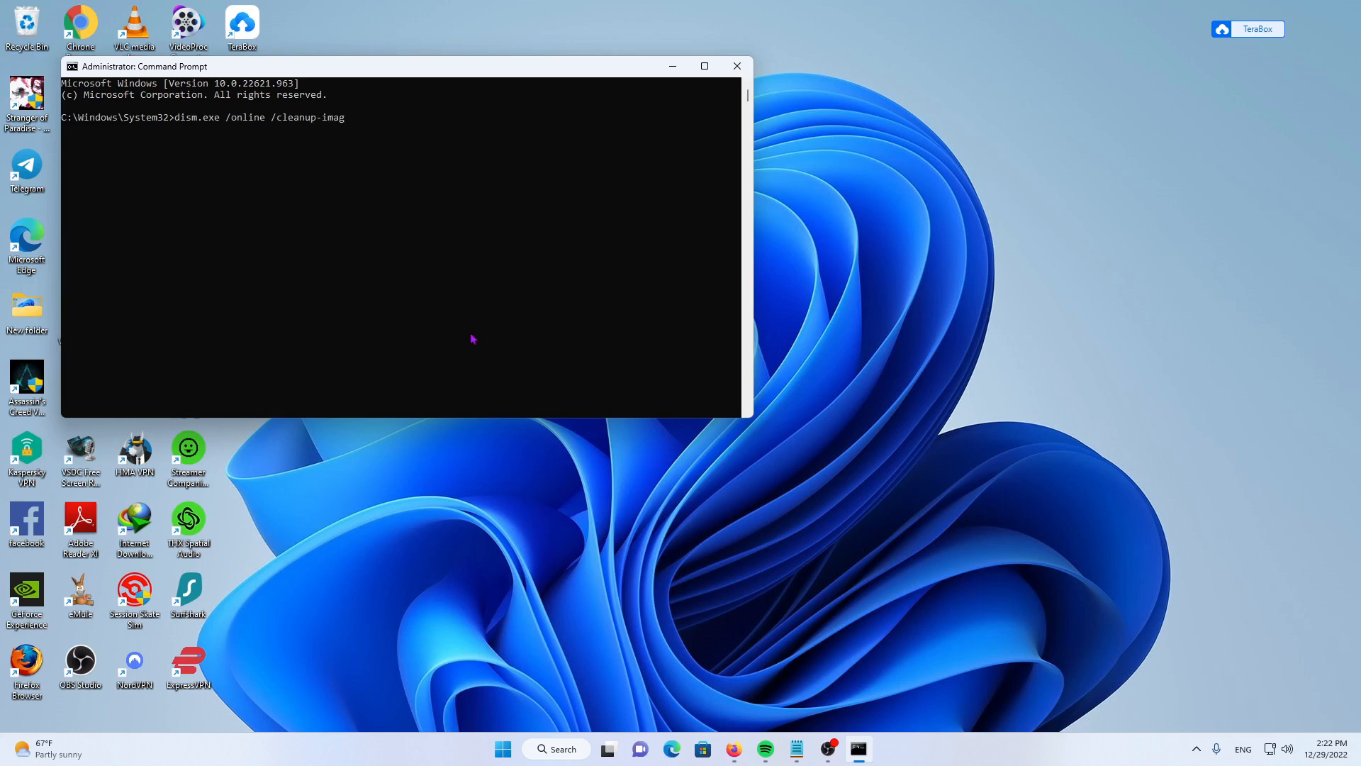
pyautogui.write('e')
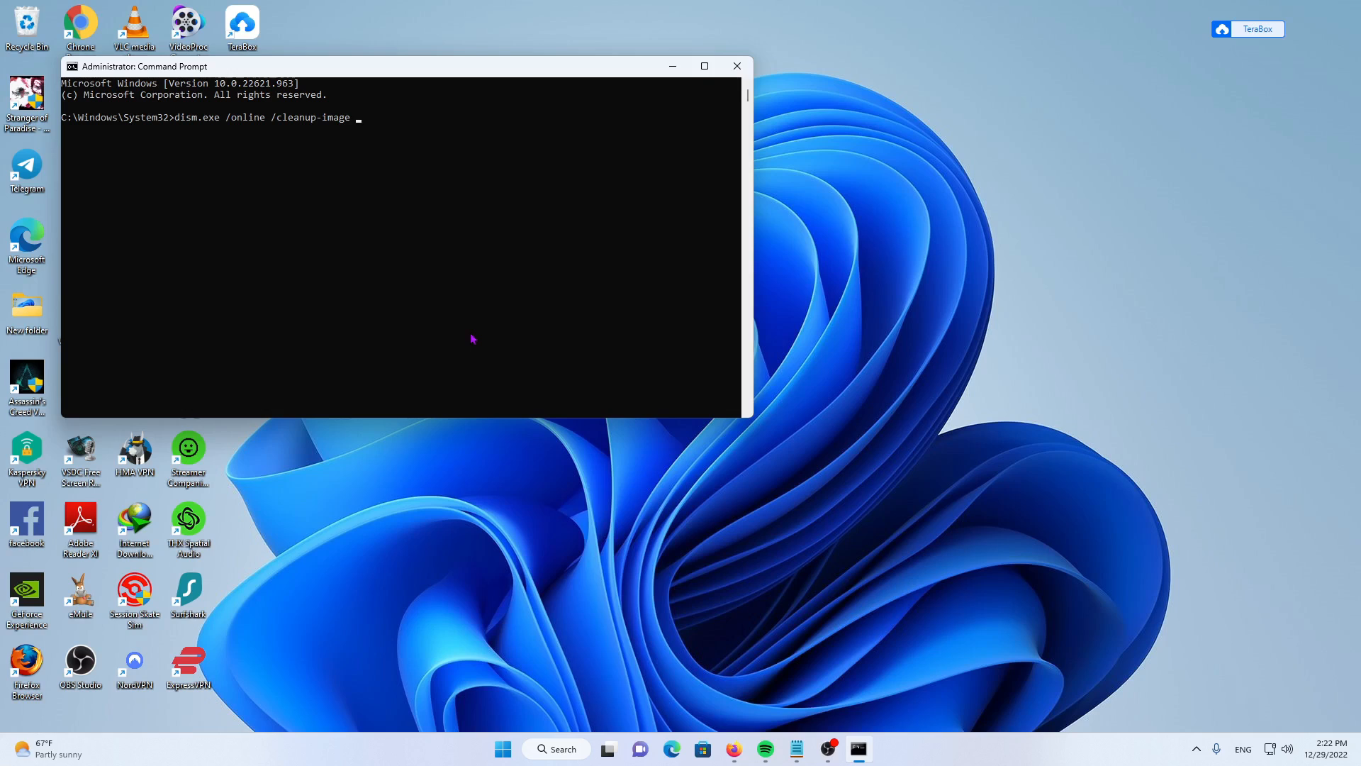
pyautogui.write('/rest')
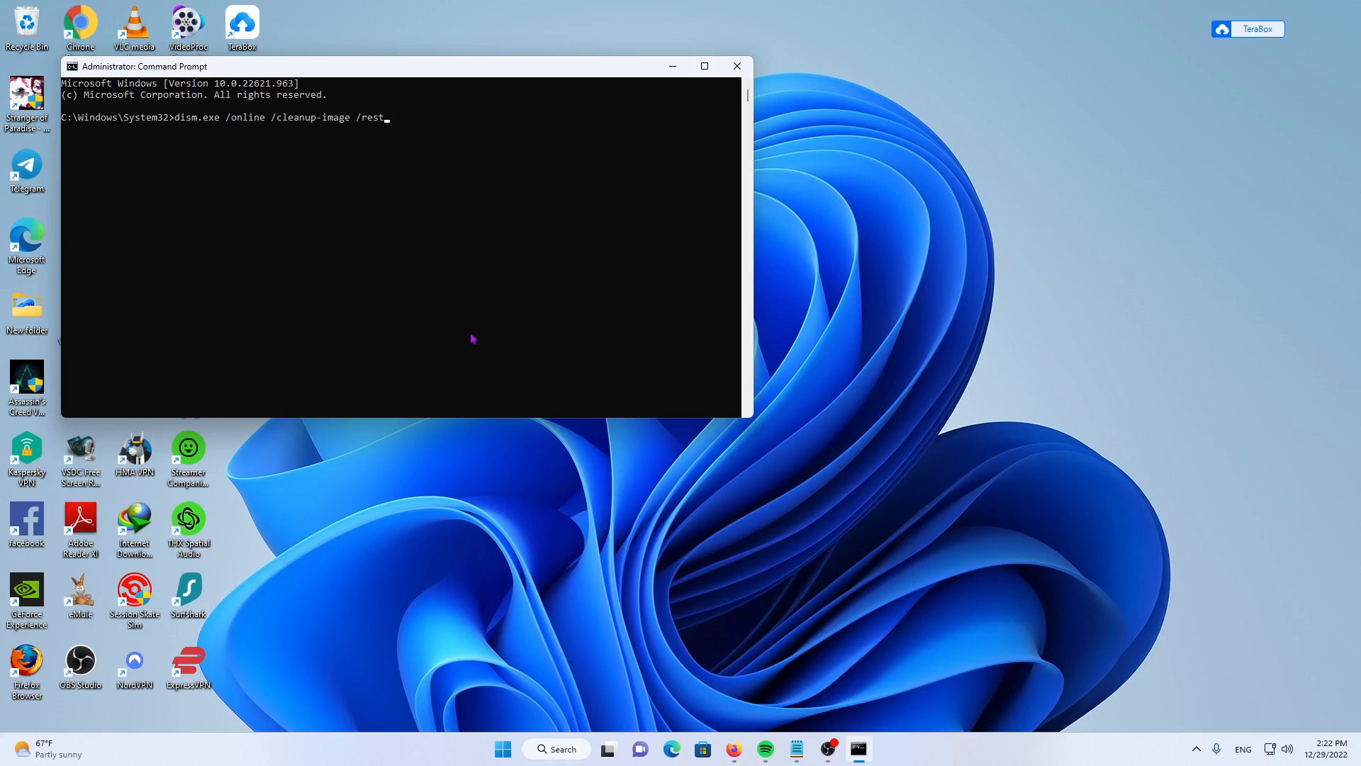
pyautogui.write('ore')
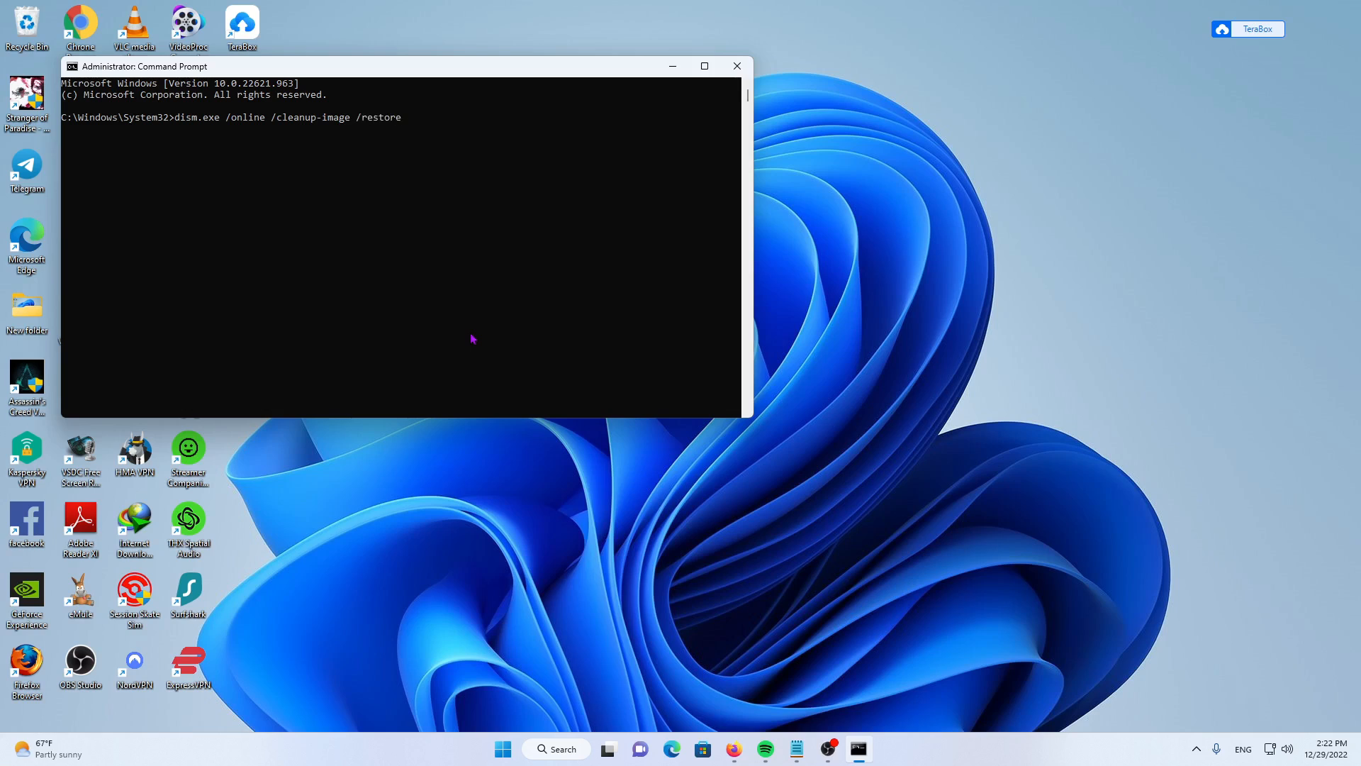
pyautogui.write('heal')
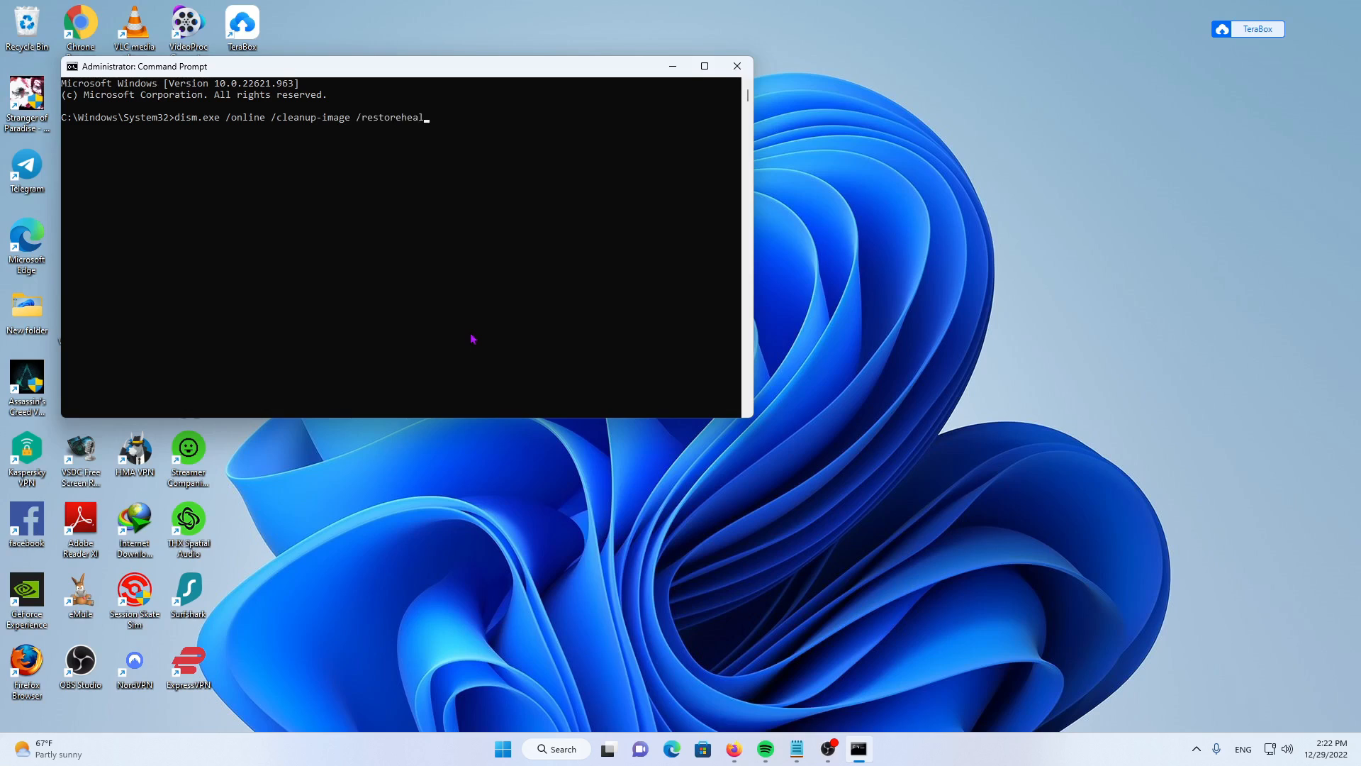
pyautogui.write('th')
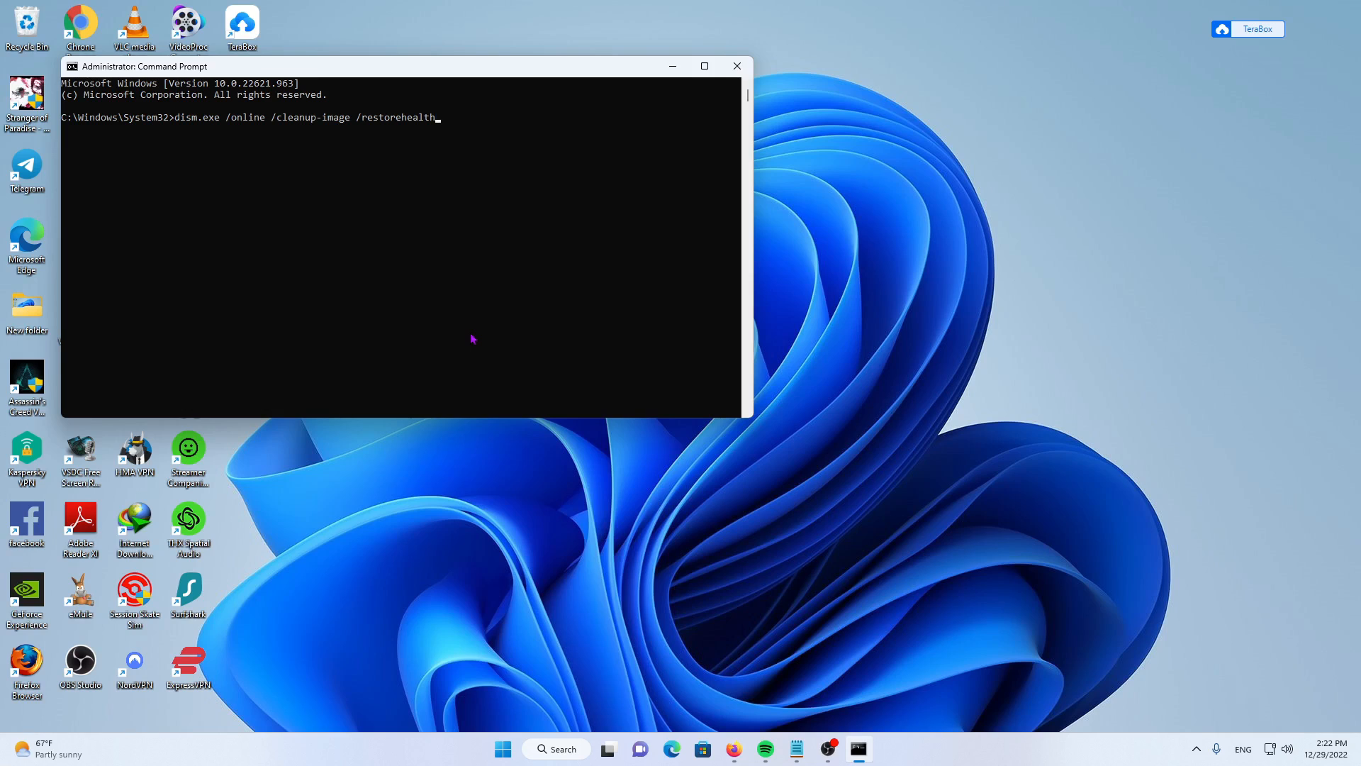
pyautogui.moveTo(737, 66)
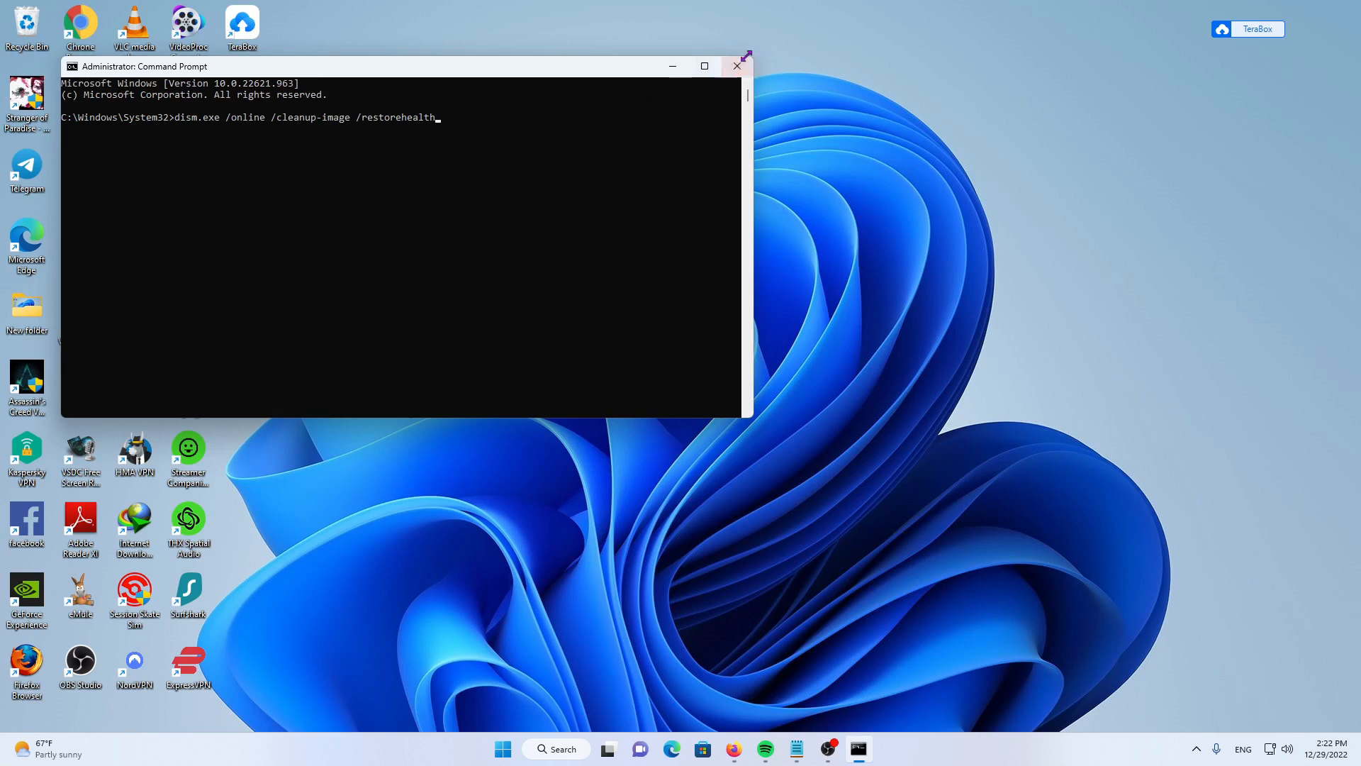
pyautogui.click(736, 67)
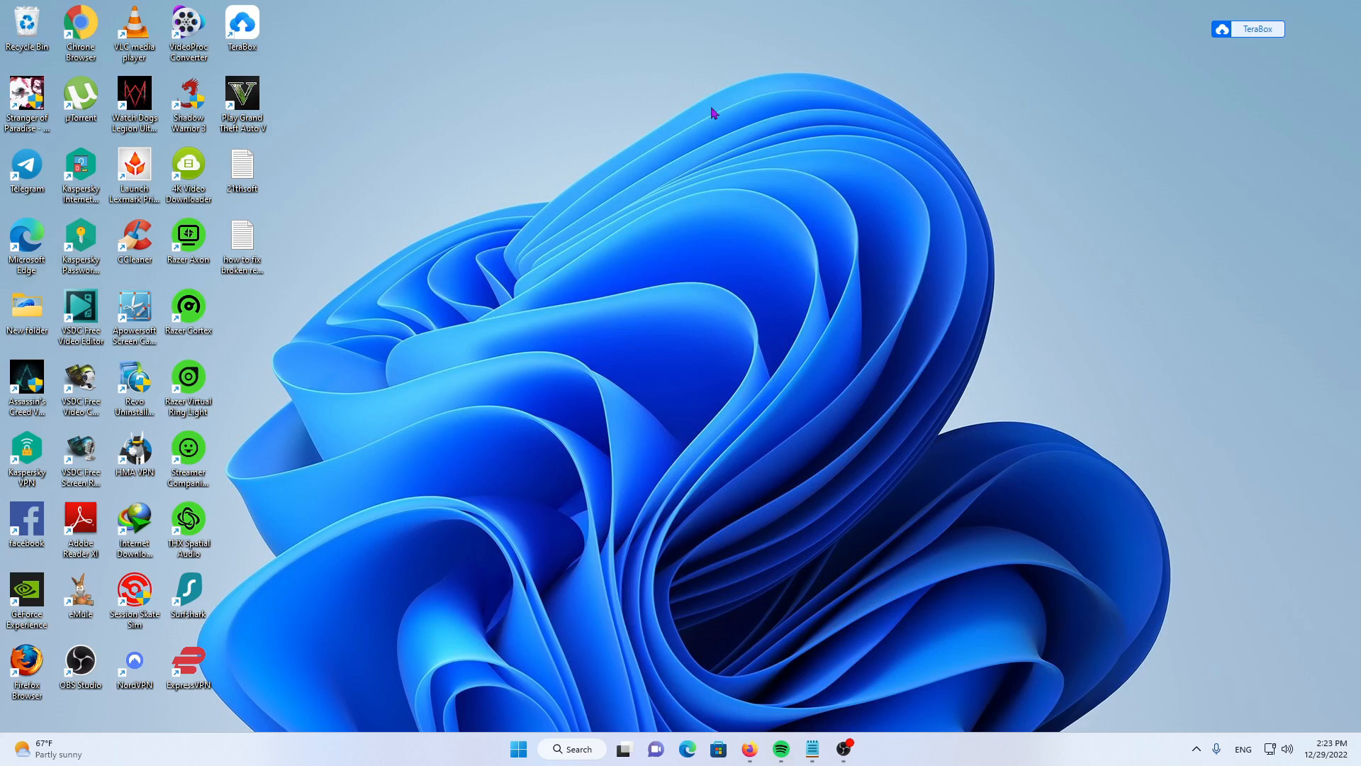
# Run cleanmgr from the Win+R dialog to launch Disk Cleanup's drive selection
pyautogui.press('Win+r')
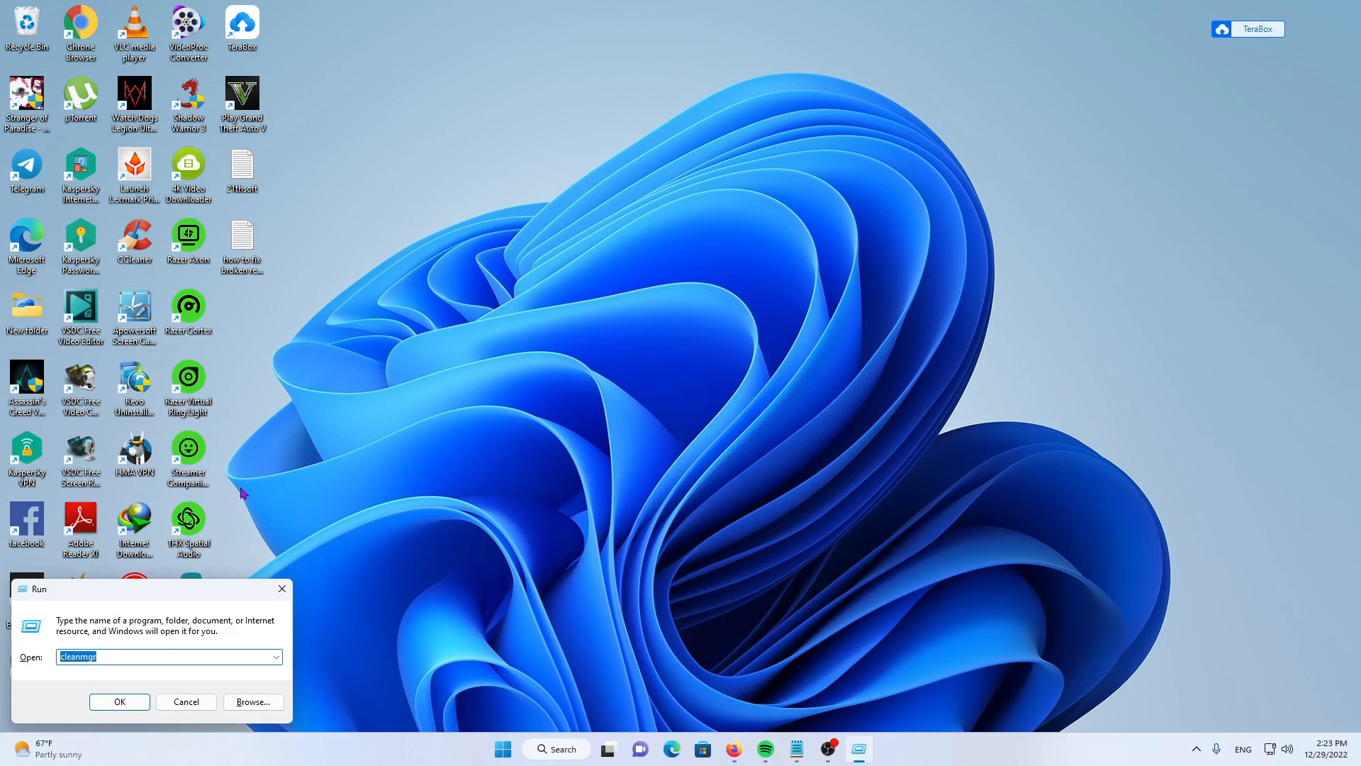
pyautogui.click(99, 657)
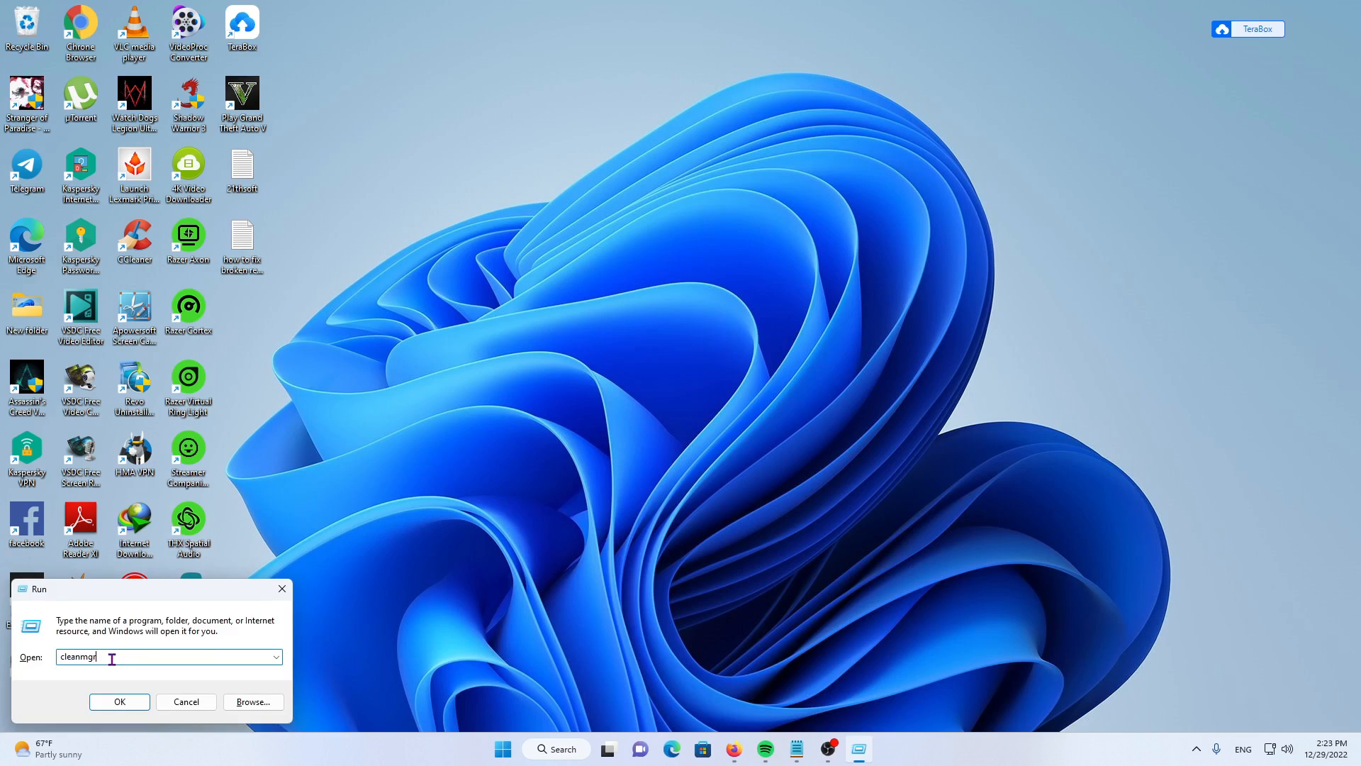
pyautogui.click(119, 702)
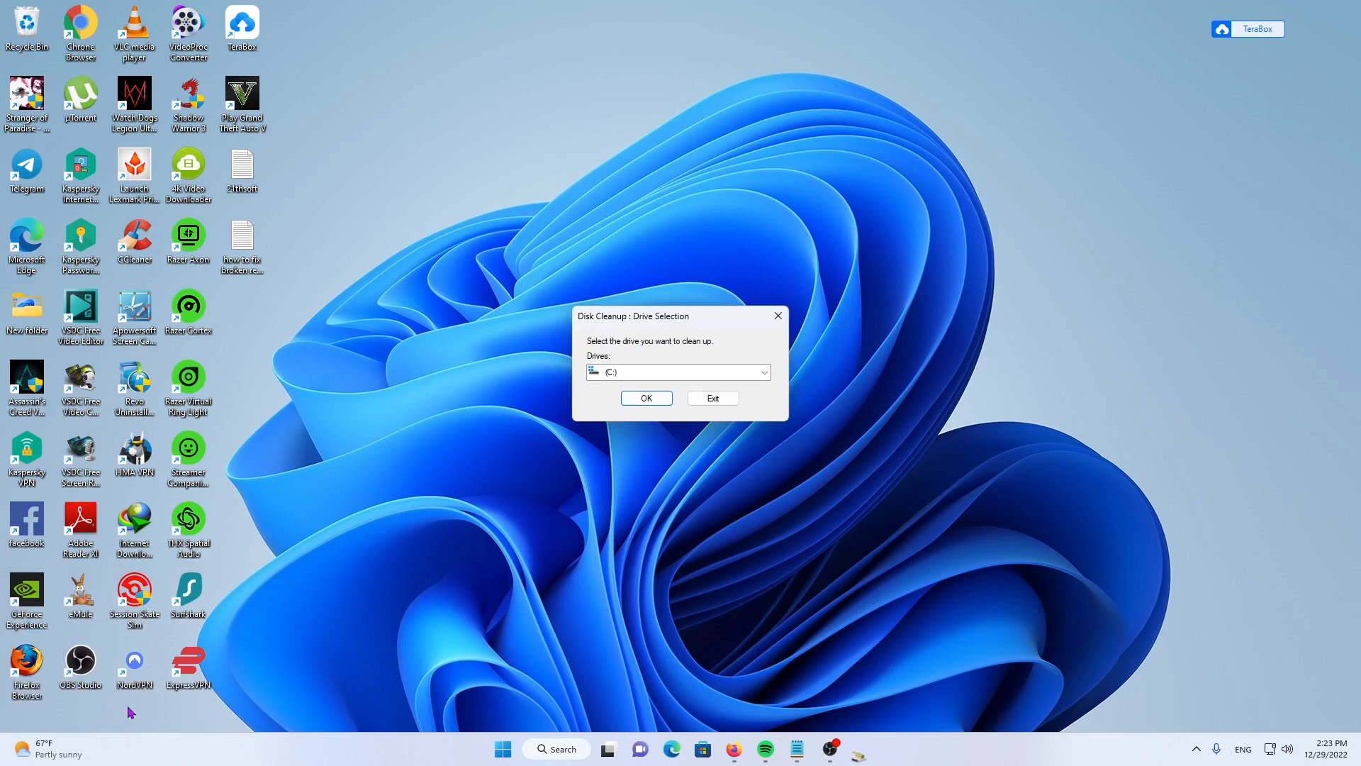
# Confirm drive C: so Disk Cleanup lists its removable files
pyautogui.click(762, 372)
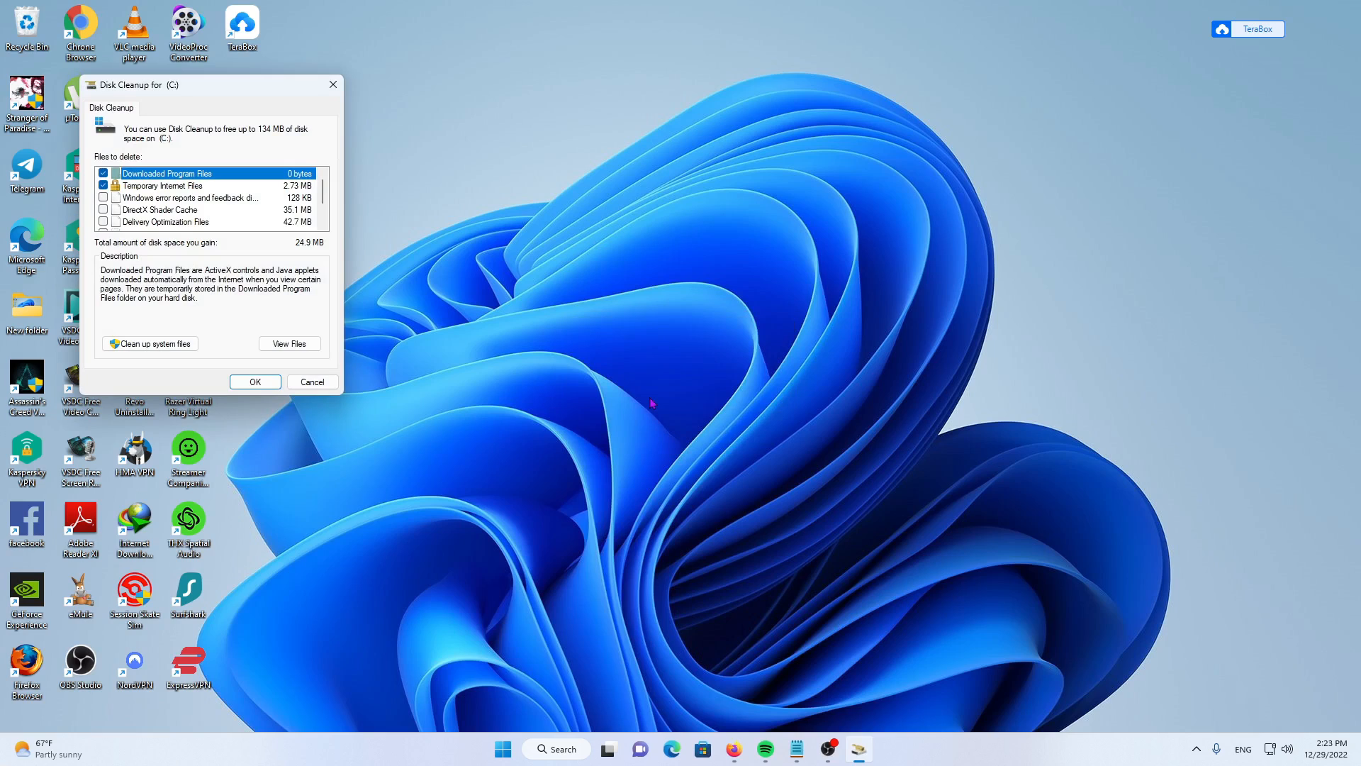
pyautogui.moveTo(179, 122)
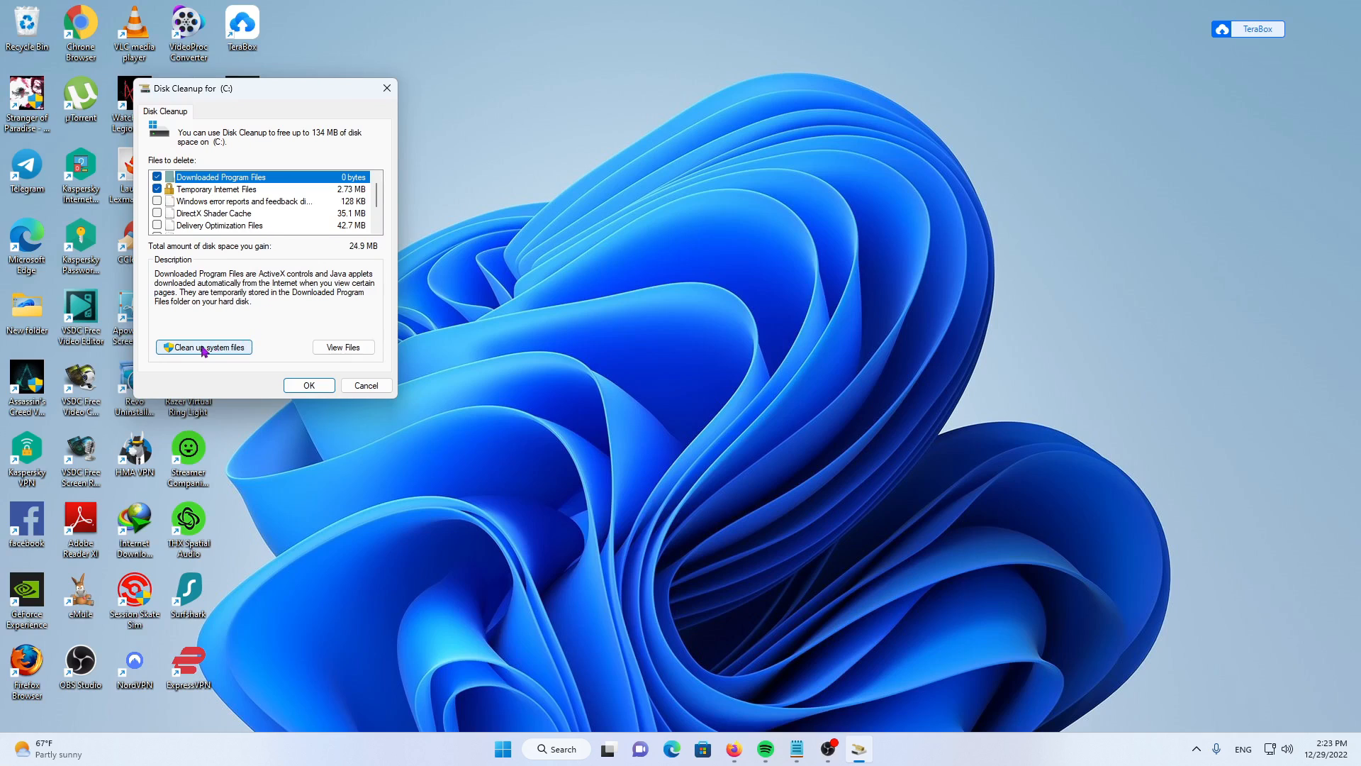
pyautogui.moveTo(342, 393)
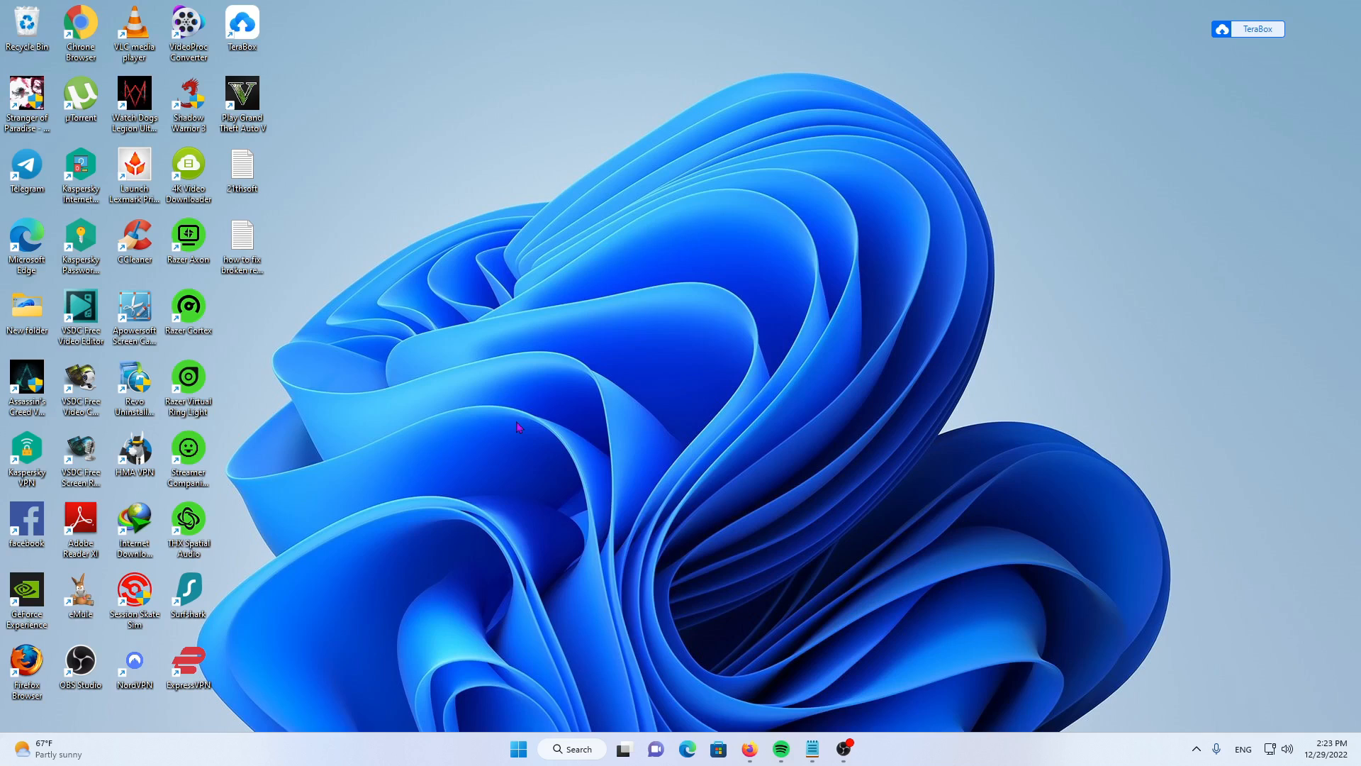
pyautogui.moveTo(1127, 732)
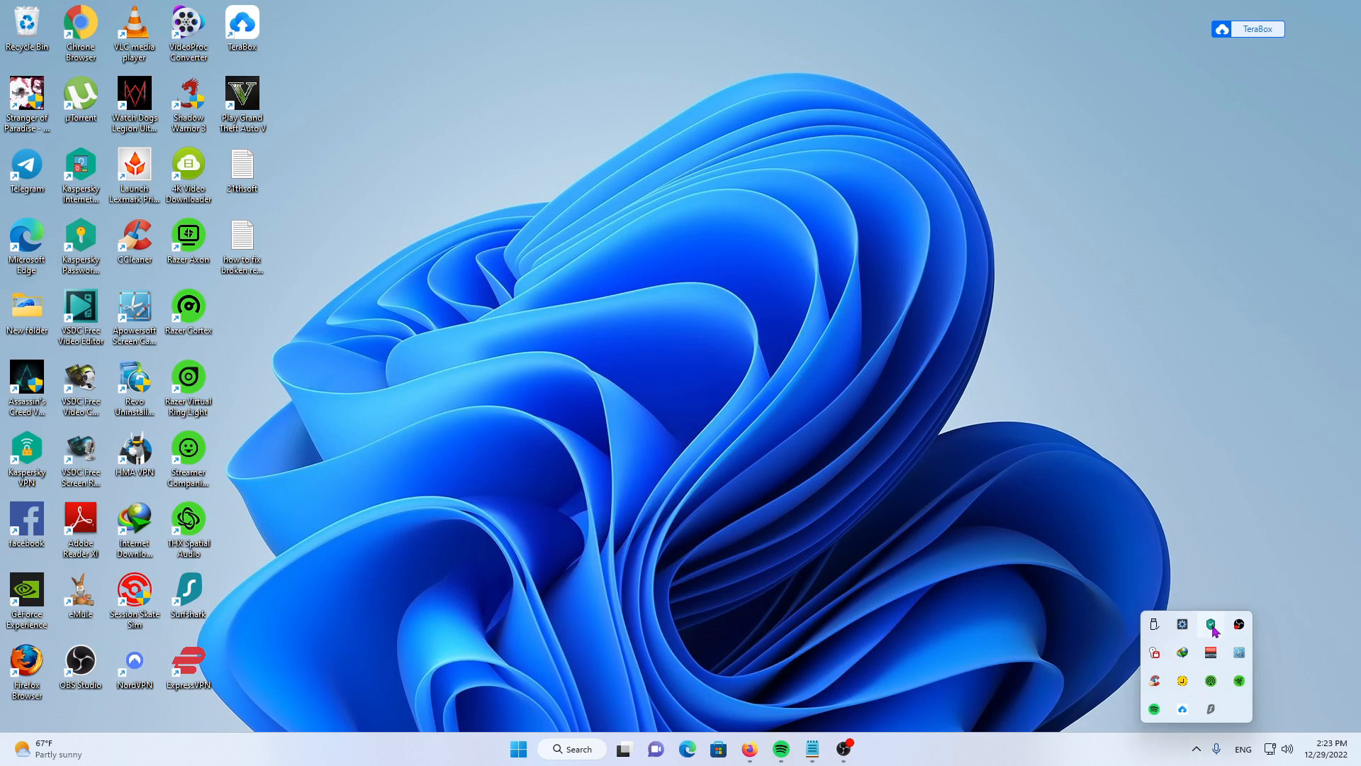
pyautogui.click(1210, 624)
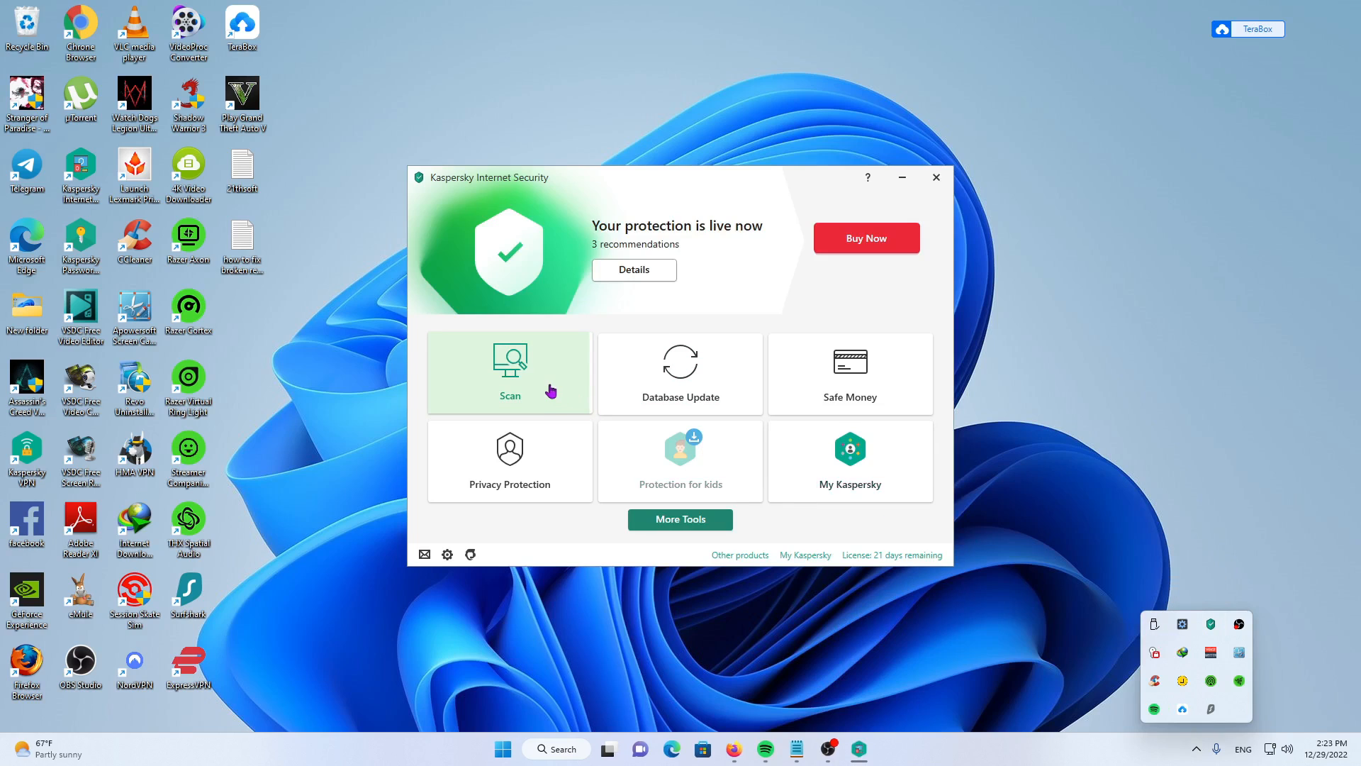
pyautogui.click(509, 373)
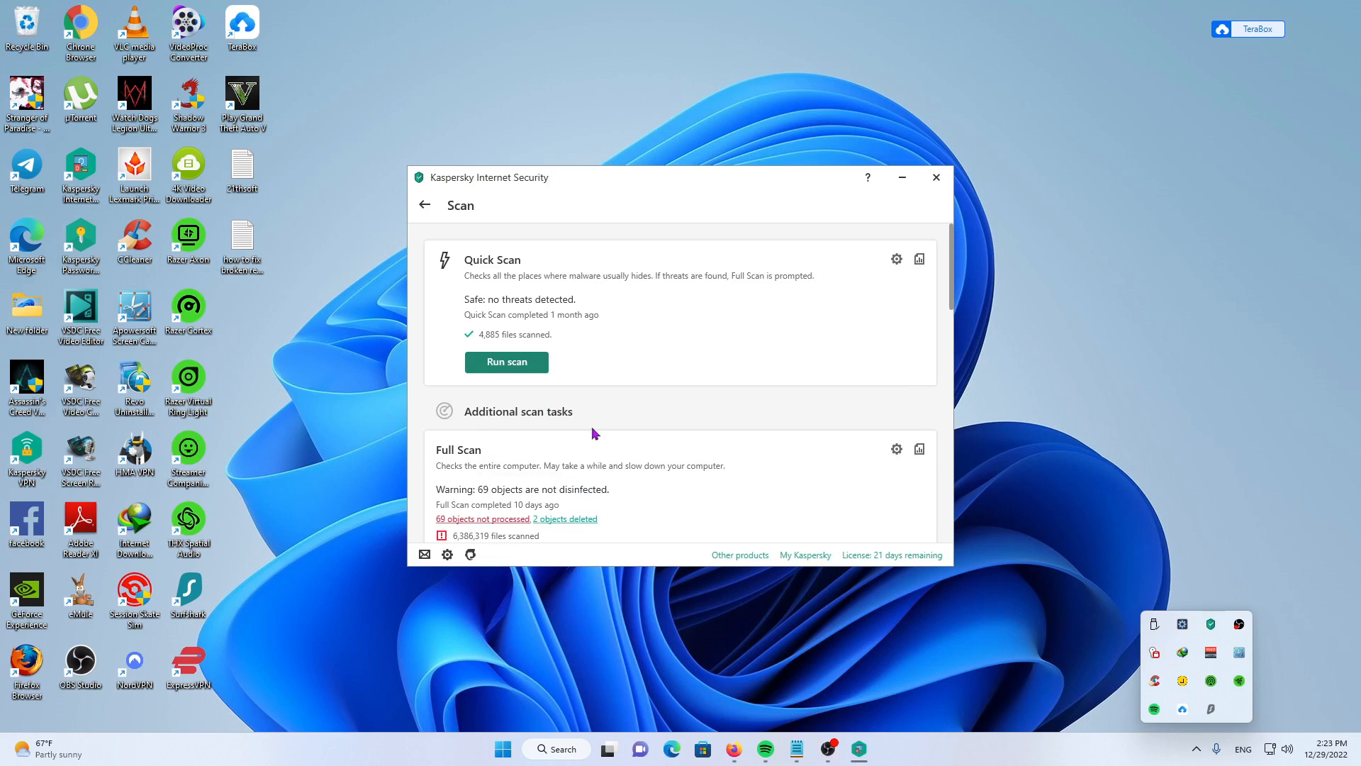
pyautogui.scroll(-3)
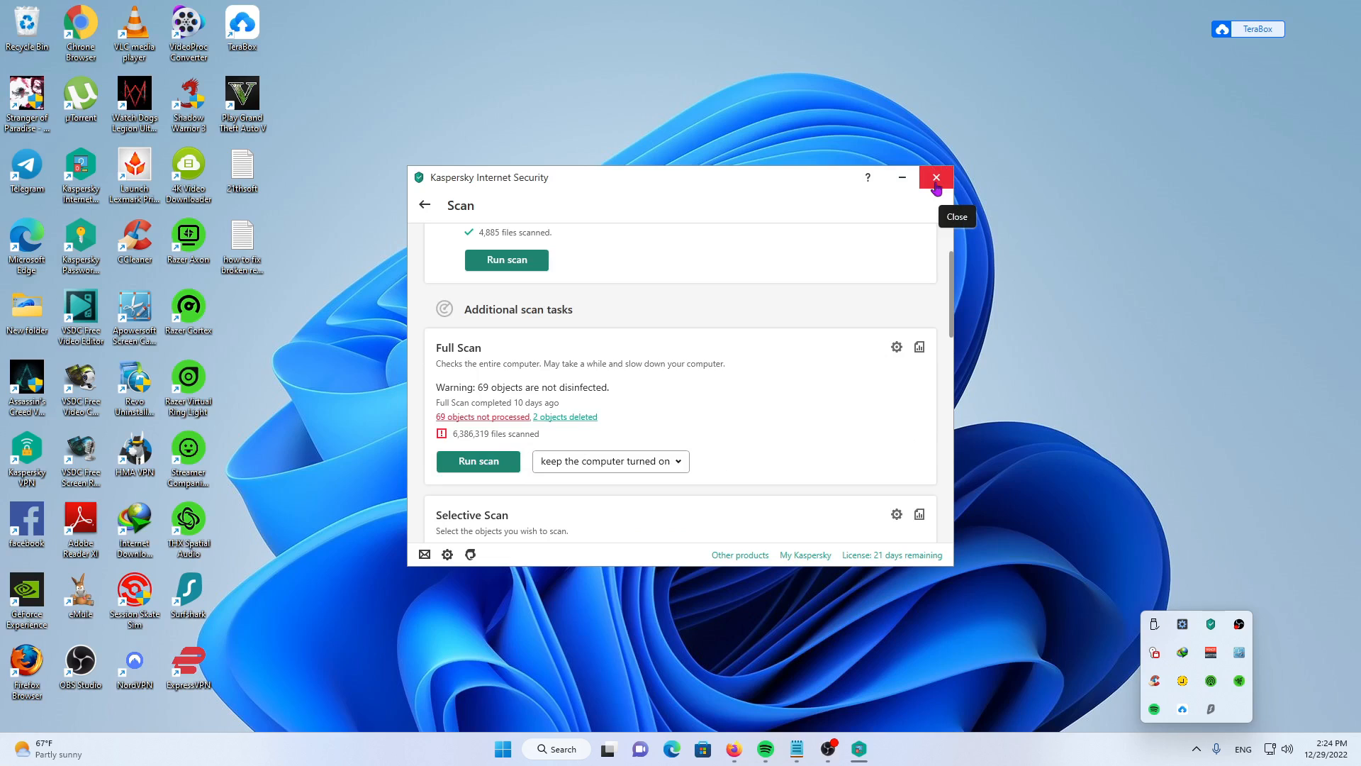
pyautogui.click(936, 178)
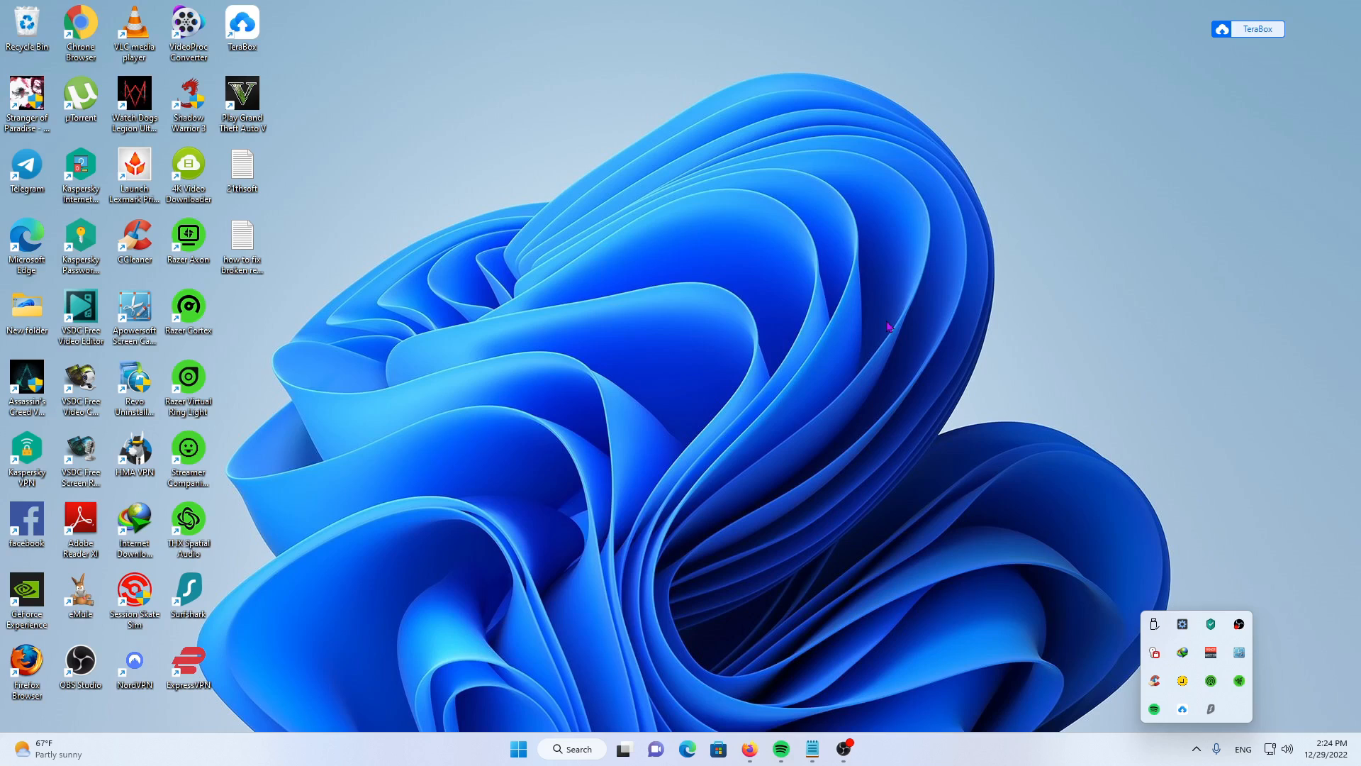
pyautogui.moveTo(698, 382)
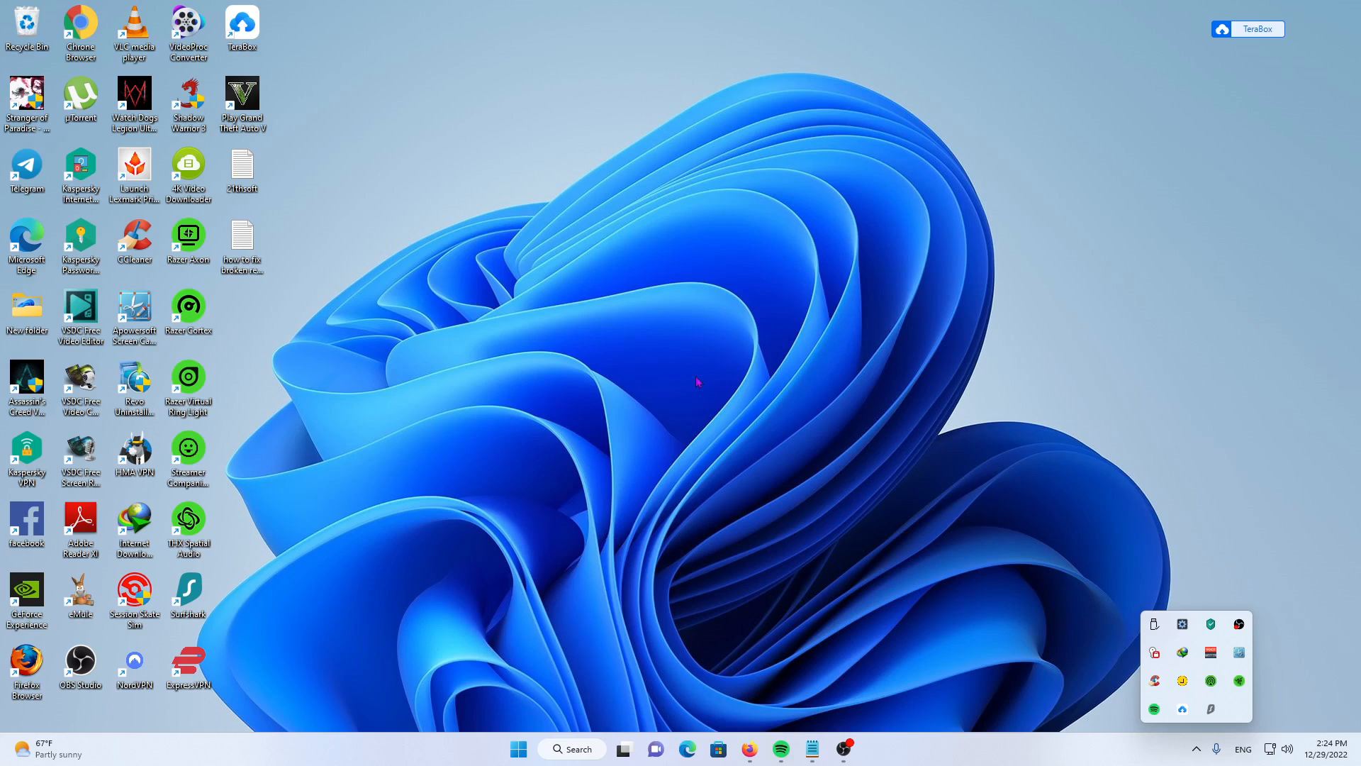